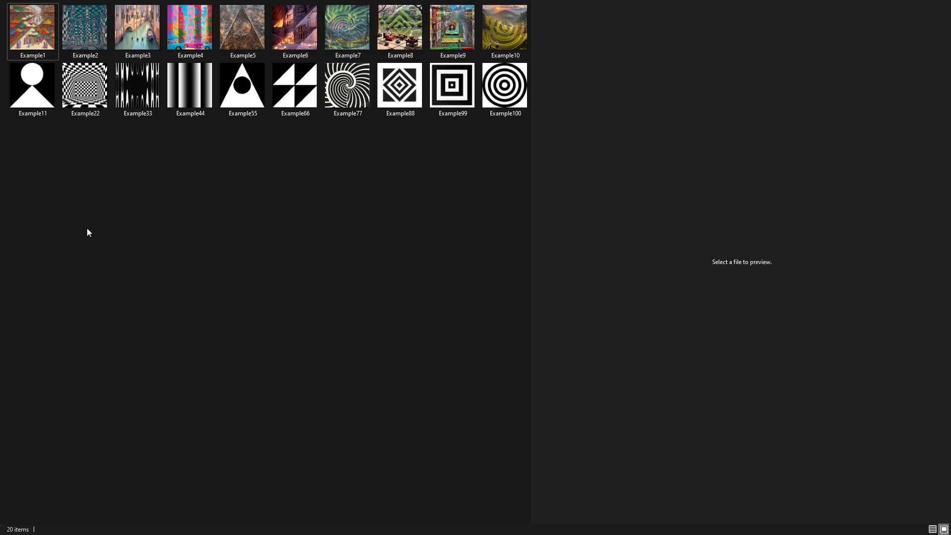
{"action": "mouse_move", "coordinate": [34, 41]}
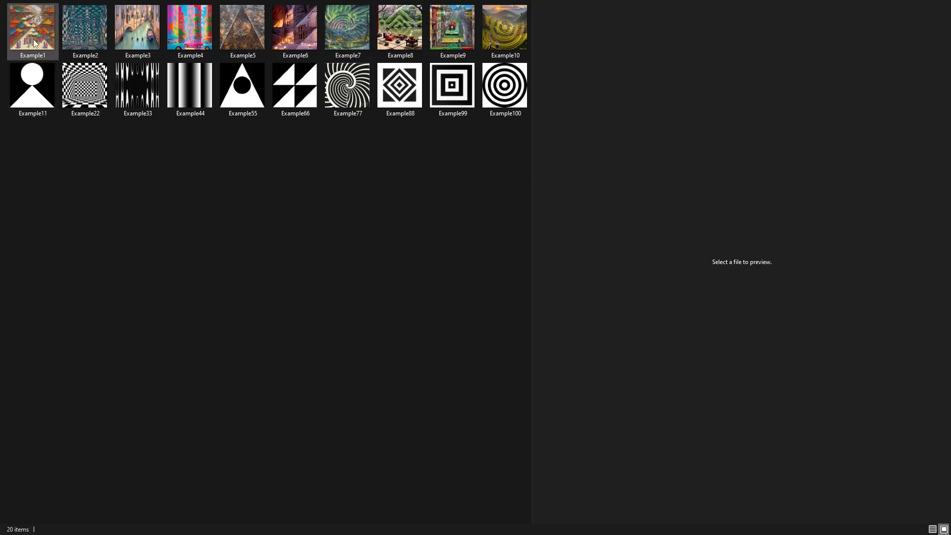
Step: Preview Example1 through Example5: first image, Shibuya crossing, Venetian canal, vintage cars, Bangkok night market
{"action": "left_click", "coordinate": [32, 28]}
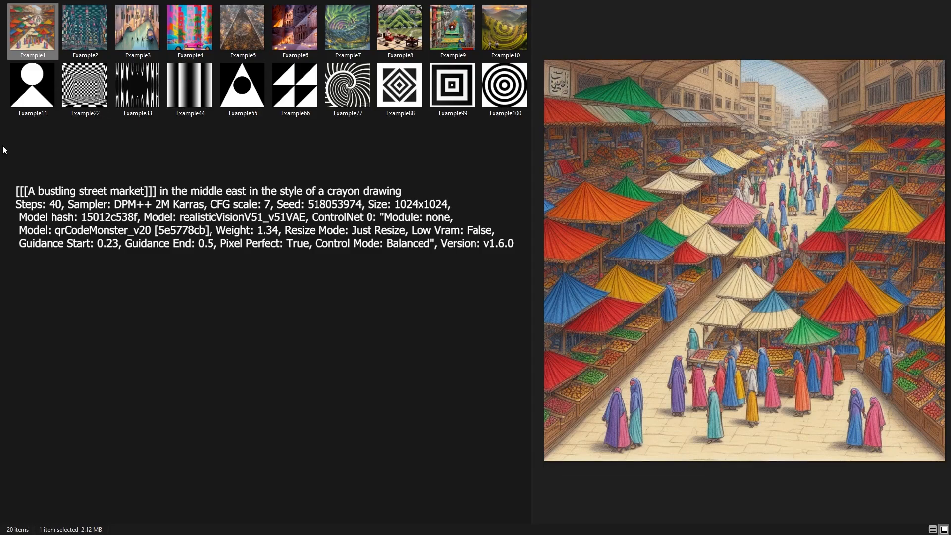
{"action": "left_click", "coordinate": [84, 26]}
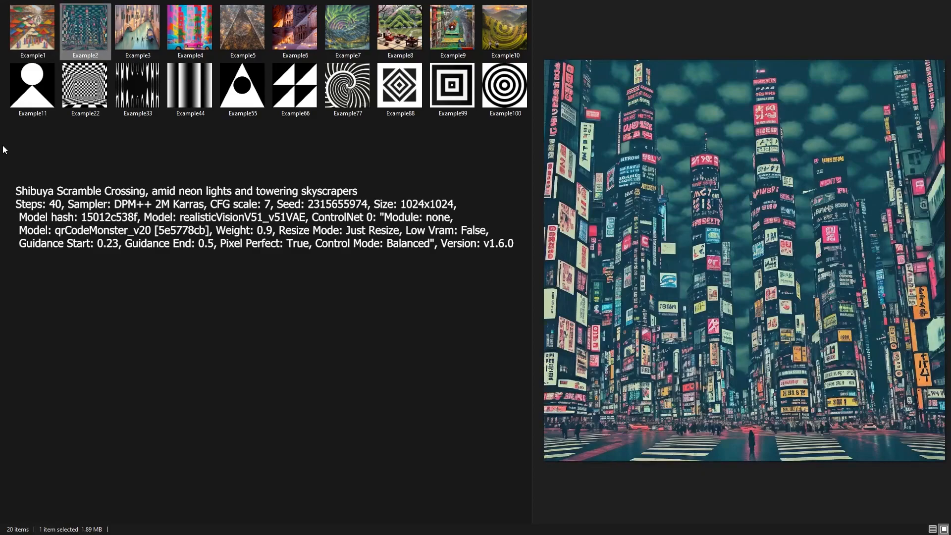
{"action": "left_click", "coordinate": [137, 26]}
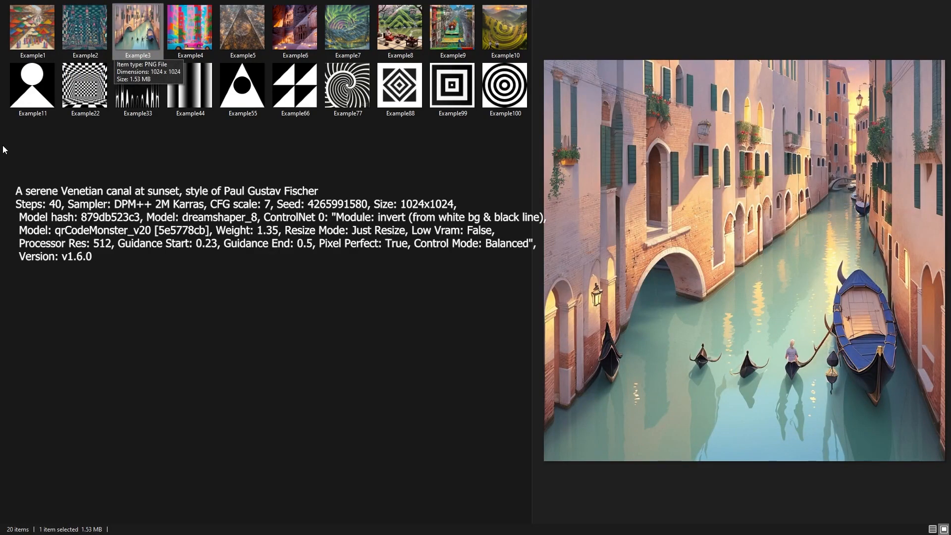
{"action": "left_click", "coordinate": [190, 27]}
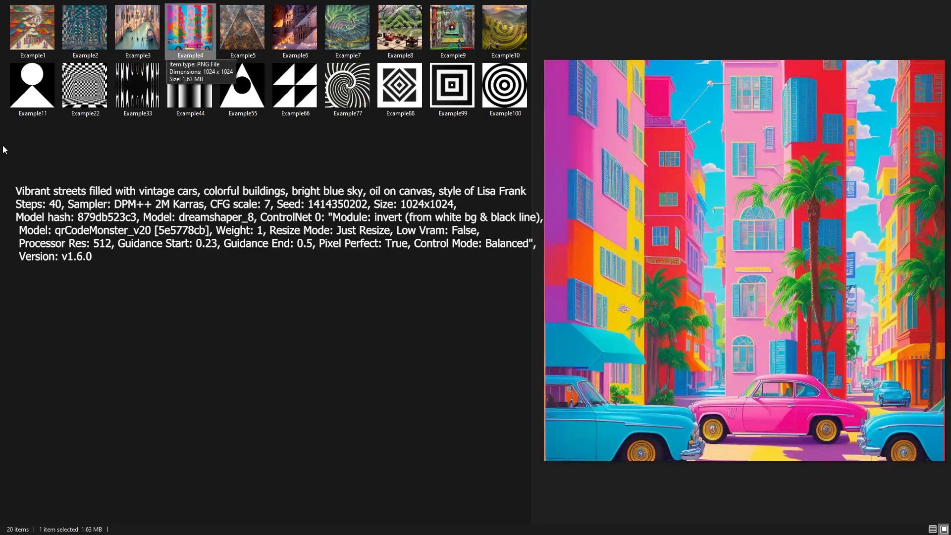
{"action": "left_click", "coordinate": [242, 27]}
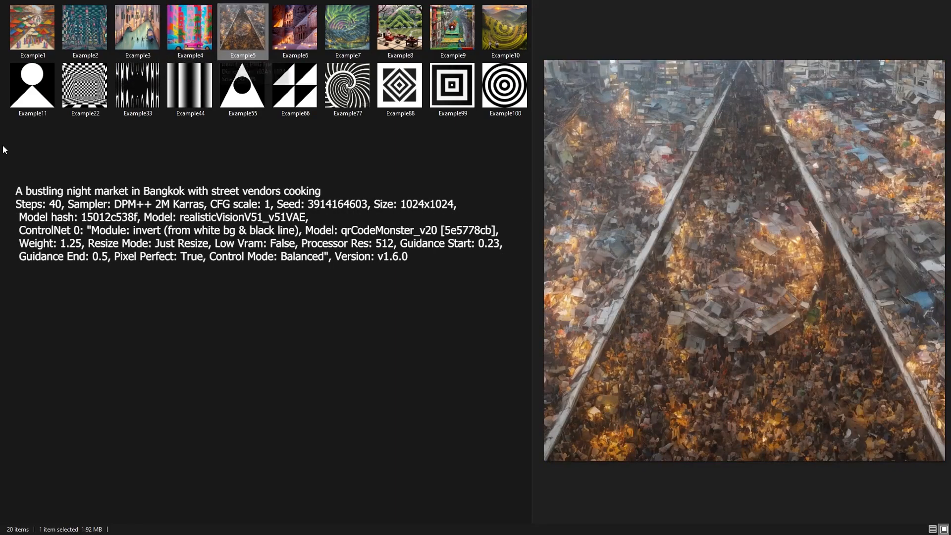
Step: Preview Example6 through Example10: Petra, northern lights, tea ceremony, street parade, Bali rice terraces
{"action": "left_click", "coordinate": [296, 27]}
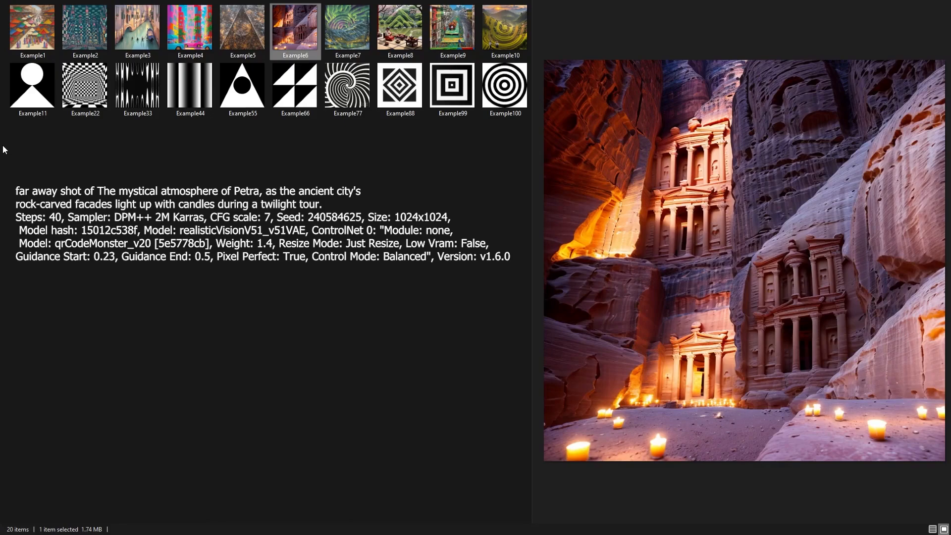
{"action": "left_click", "coordinate": [347, 27]}
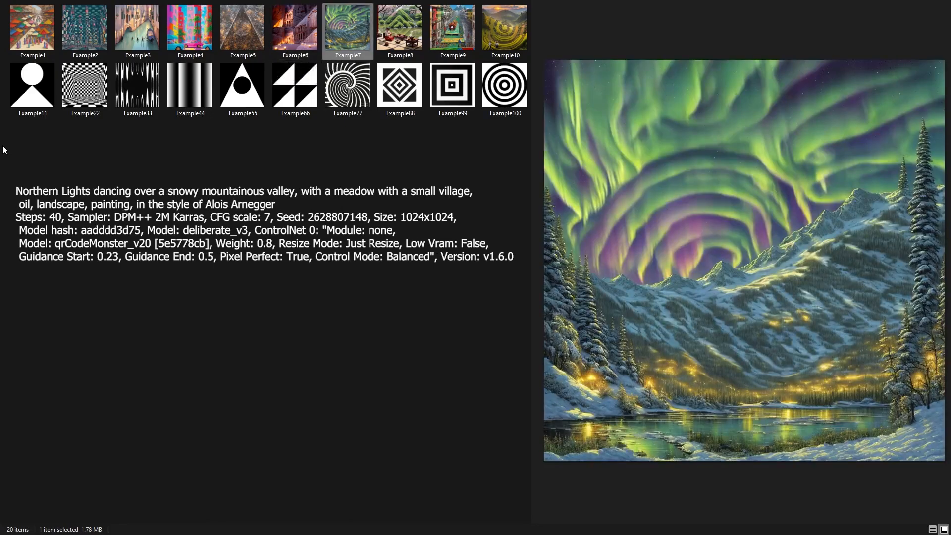
{"action": "left_click", "coordinate": [399, 27]}
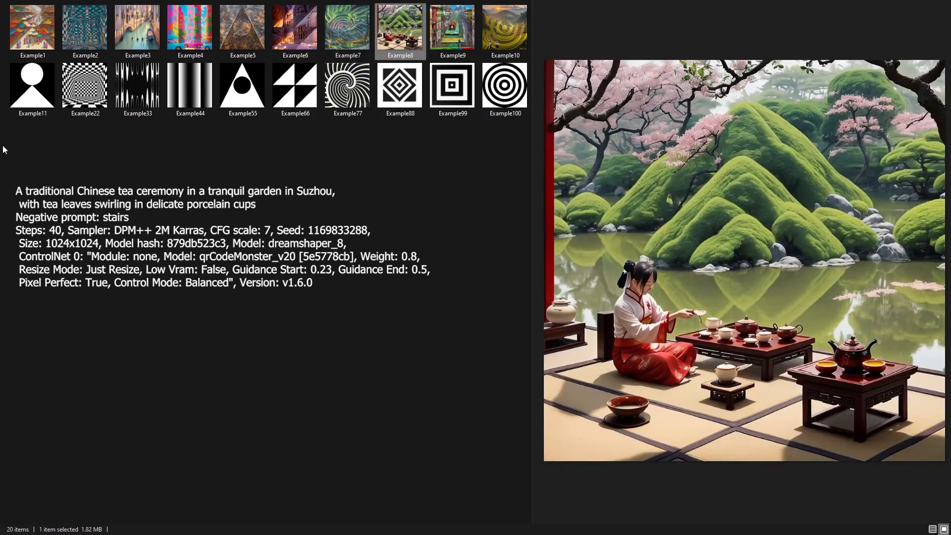
{"action": "left_click", "coordinate": [452, 27]}
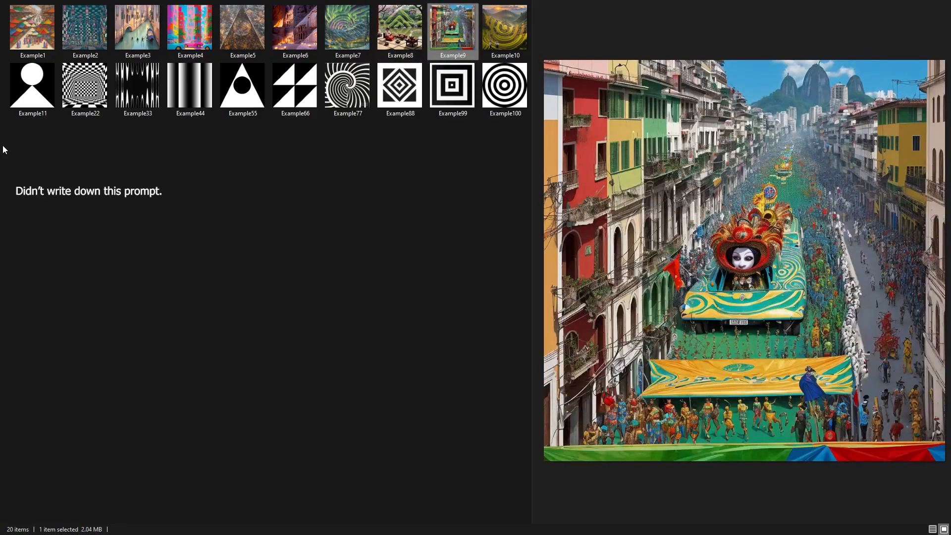
{"action": "left_click", "coordinate": [504, 28]}
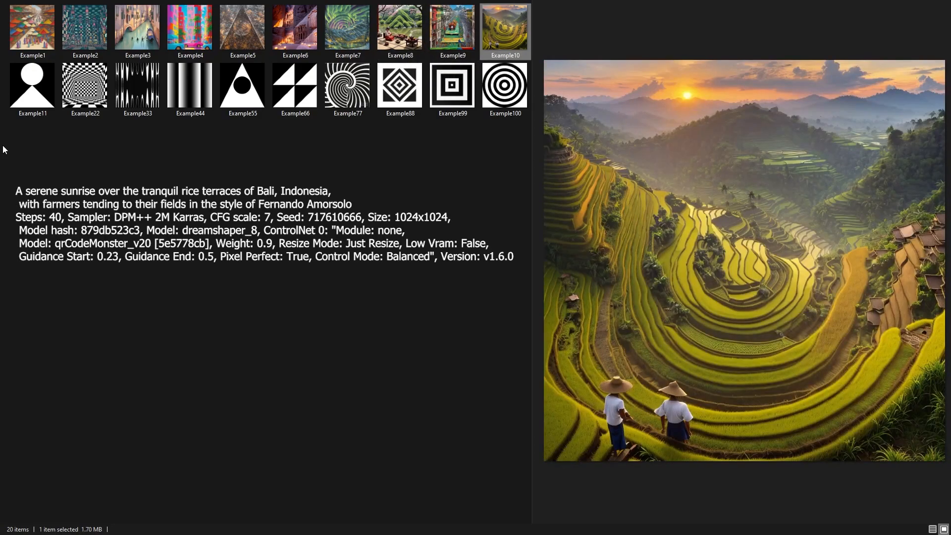
Step: Preview the medieval examples: hilltop castle town, checkerboard village, café street, patterned clouds, snowy mountain village
{"action": "left_click", "coordinate": [32, 27]}
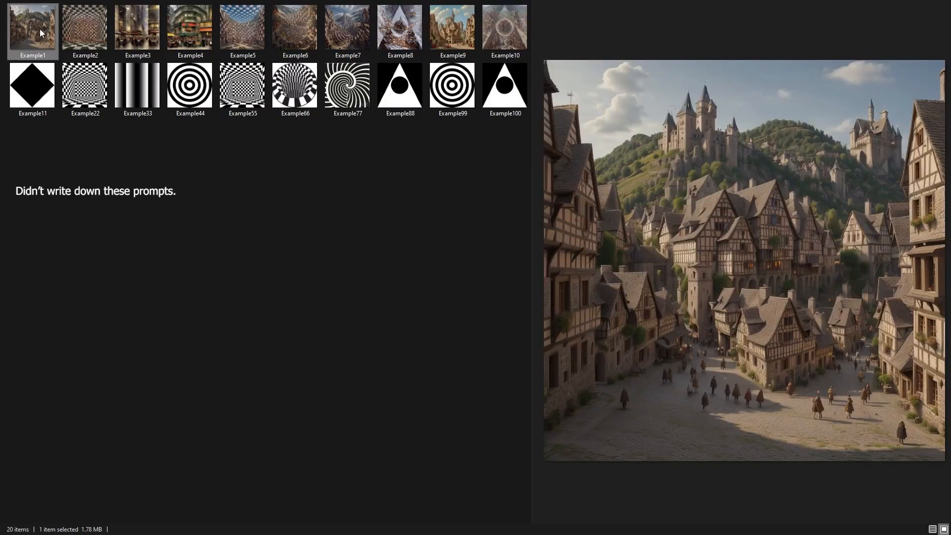
{"action": "left_click", "coordinate": [84, 27]}
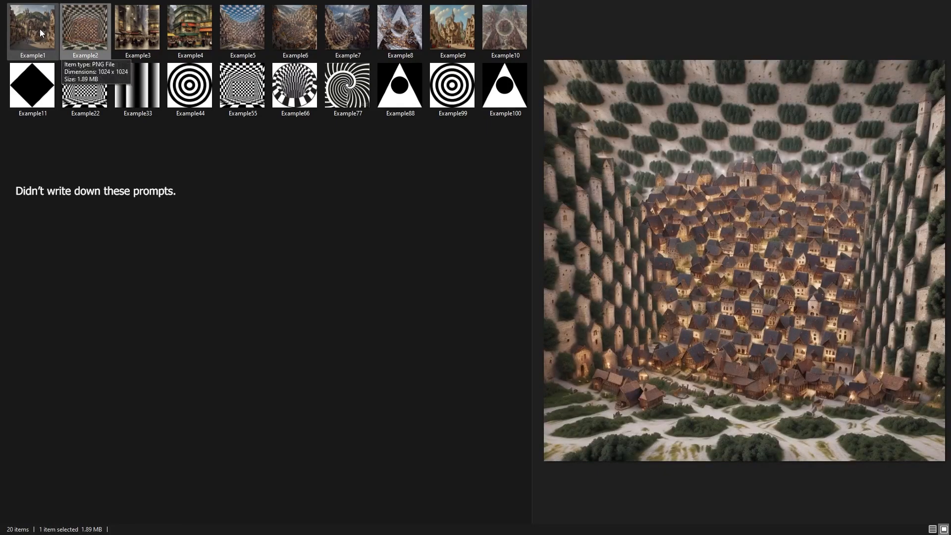
{"action": "left_click", "coordinate": [189, 27]}
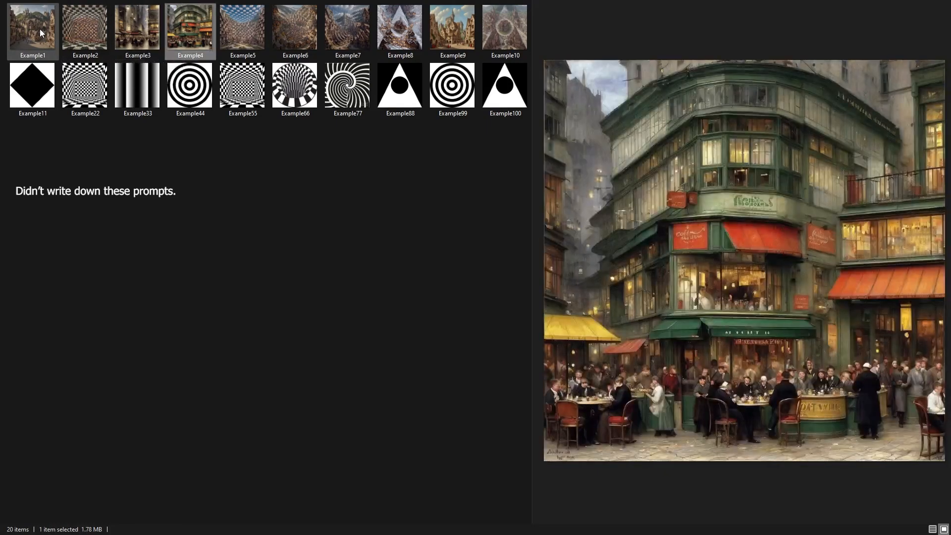
{"action": "left_click", "coordinate": [242, 28]}
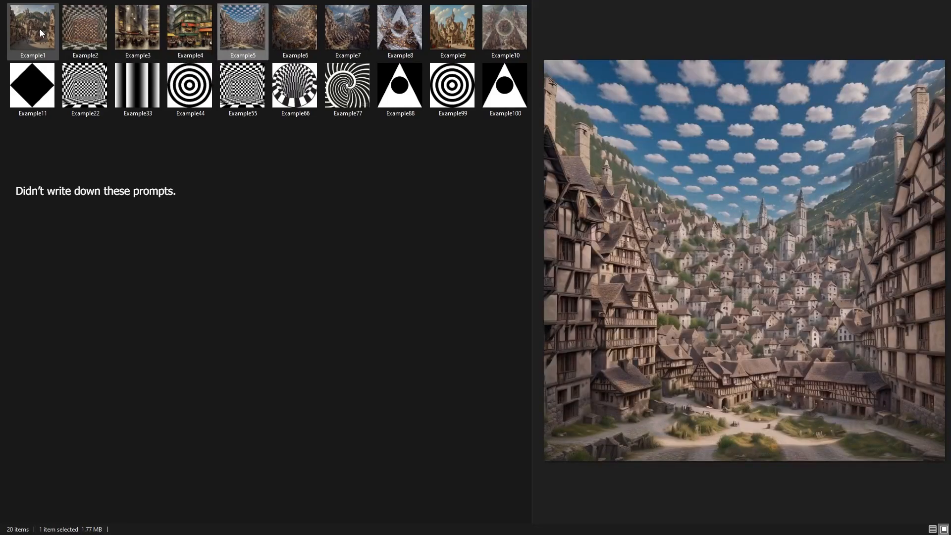
{"action": "left_click", "coordinate": [294, 28]}
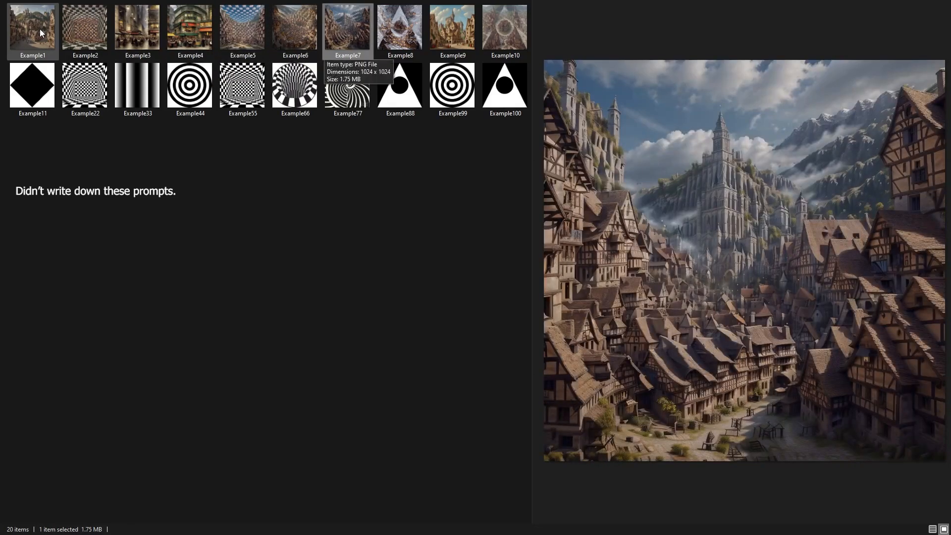
{"action": "left_click", "coordinate": [399, 28]}
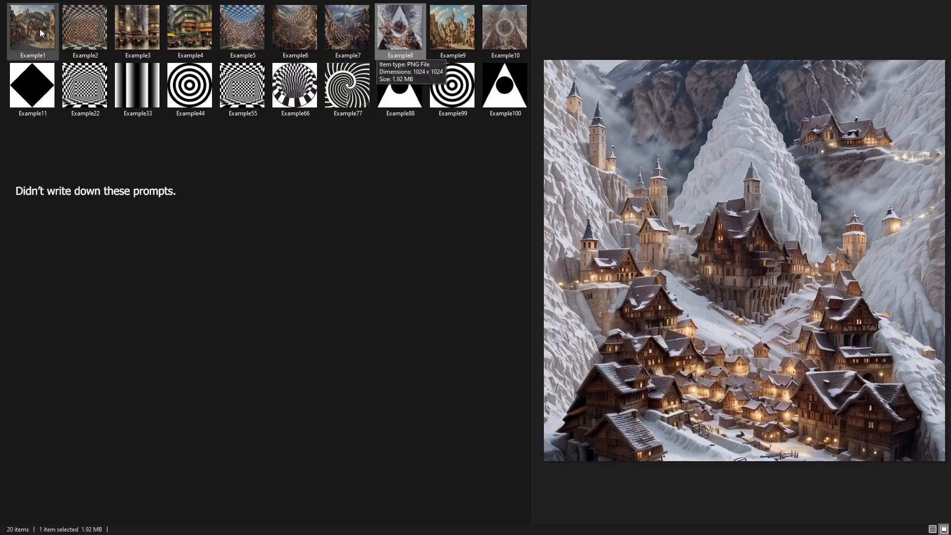
{"action": "left_click", "coordinate": [504, 27]}
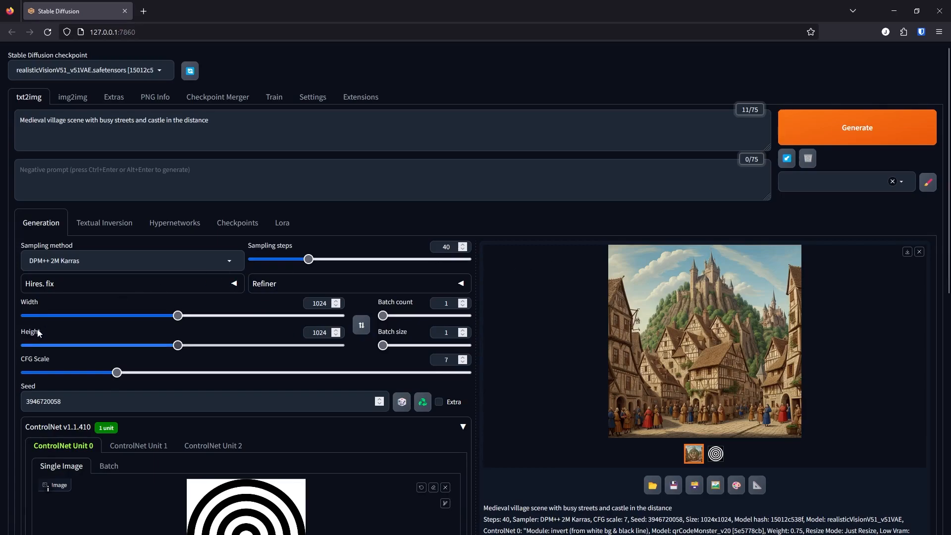
Step: Set width and height to 512 and generate the circle-masked medieval village
{"action": "triple_click", "coordinate": [318, 303]}
{"action": "type", "text": "512"}
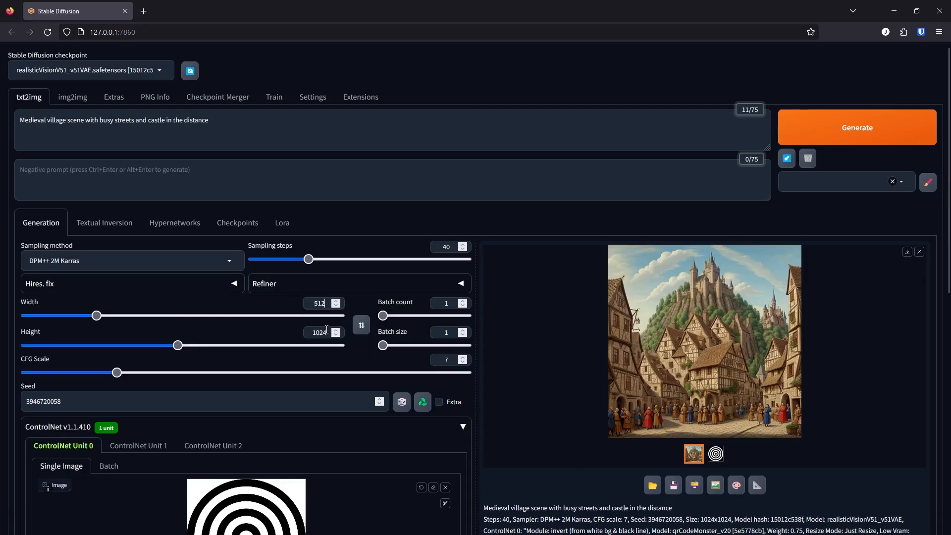
{"action": "left_click_drag", "start_coordinate": [178, 344], "coordinate": [96, 345]}
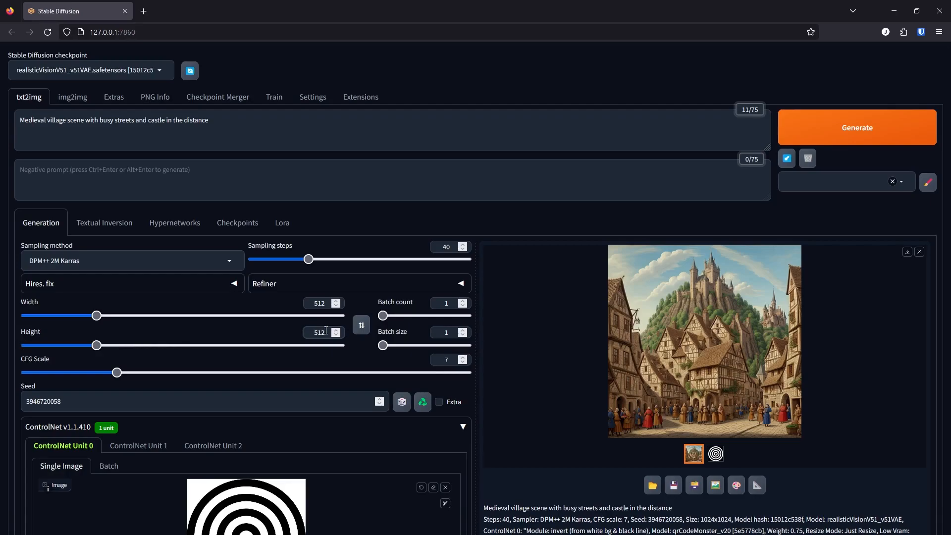
{"action": "left_click", "coordinate": [856, 128]}
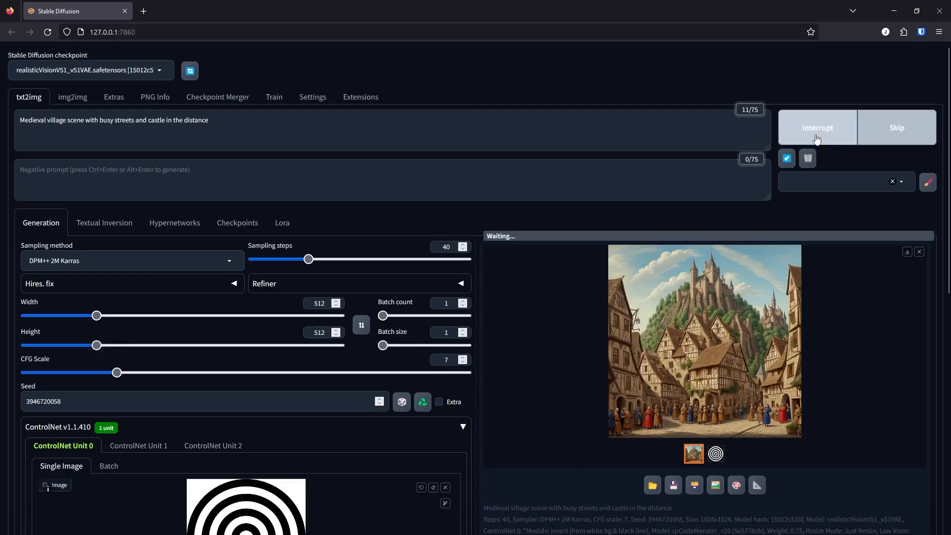
{"action": "scroll", "scroll_direction": "down", "scroll_amount": 3}
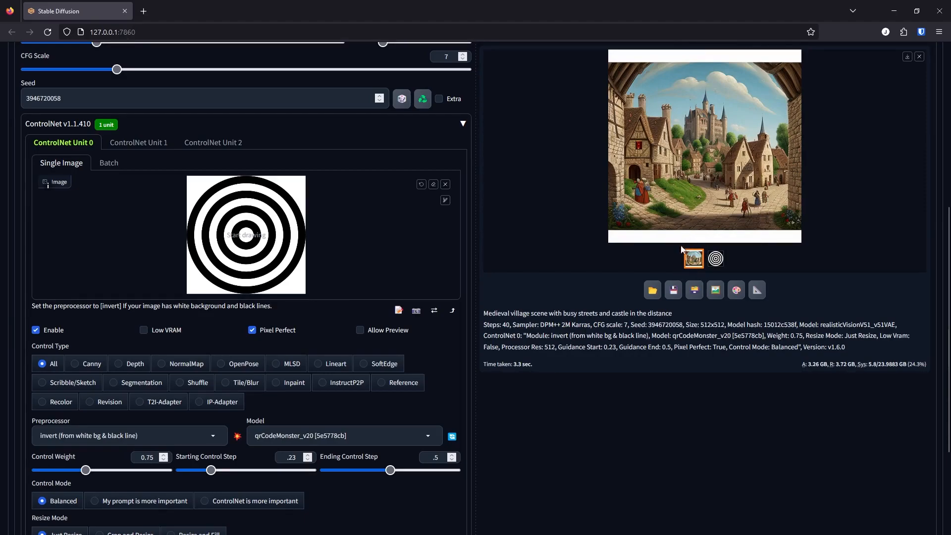
{"action": "type", "text": ".99"}
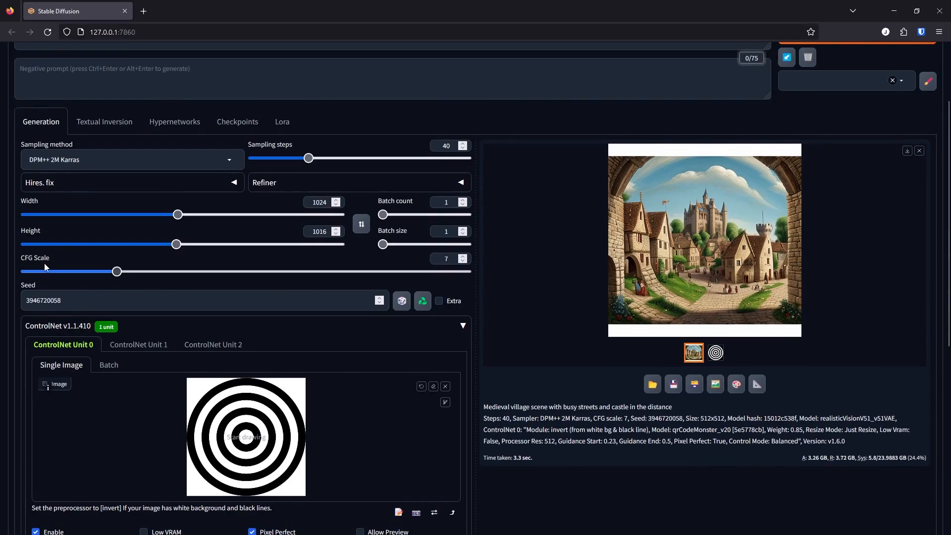
{"action": "mouse_move", "coordinate": [48, 266]}
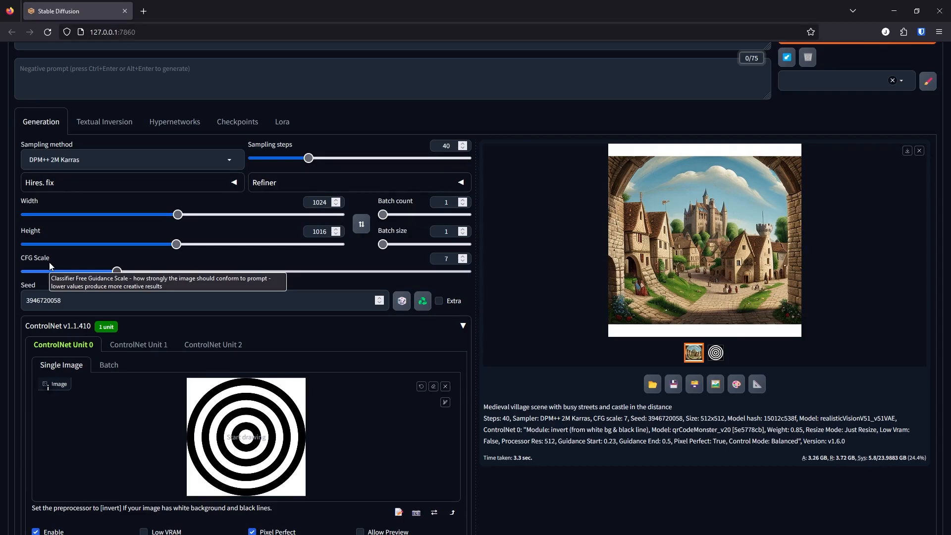
Step: Lower the CFG scale to 3
{"action": "left_click_drag", "start_coordinate": [117, 271], "coordinate": [55, 272]}
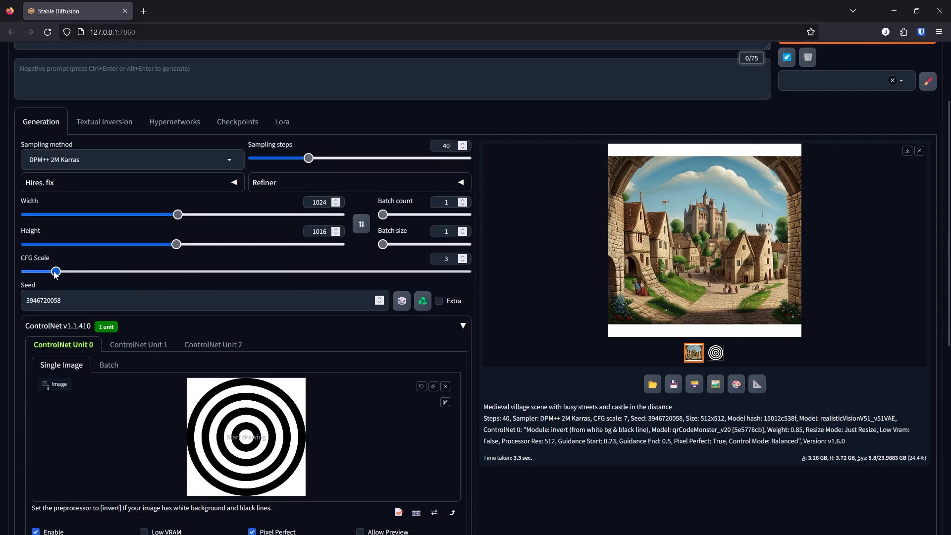
{"action": "left_click_drag", "start_coordinate": [55, 271], "coordinate": [49, 271]}
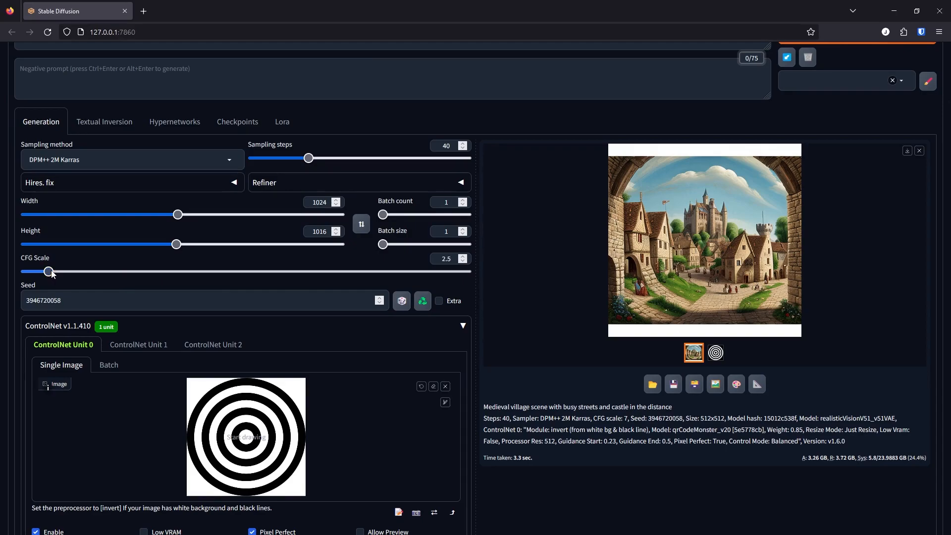
{"action": "left_click", "coordinate": [48, 271]}
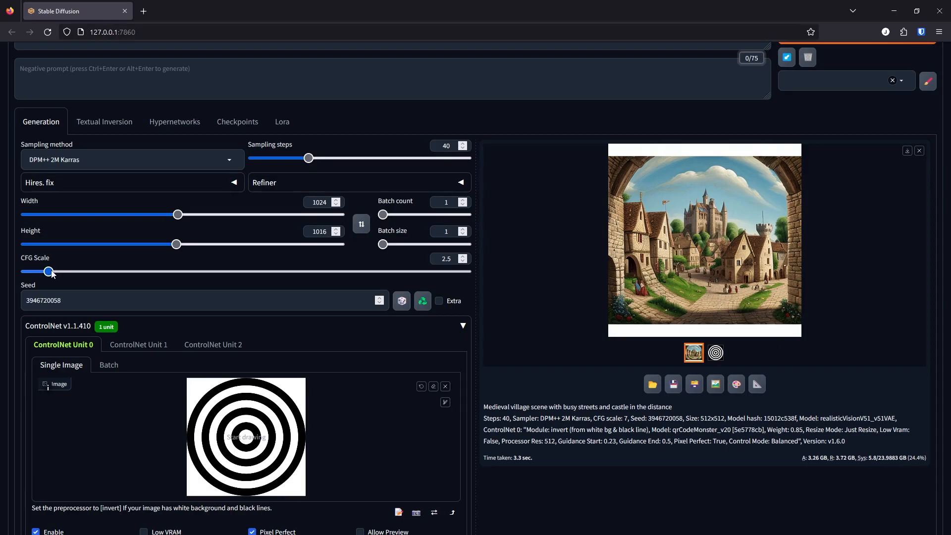
{"action": "left_click_drag", "start_coordinate": [48, 271], "coordinate": [55, 271]}
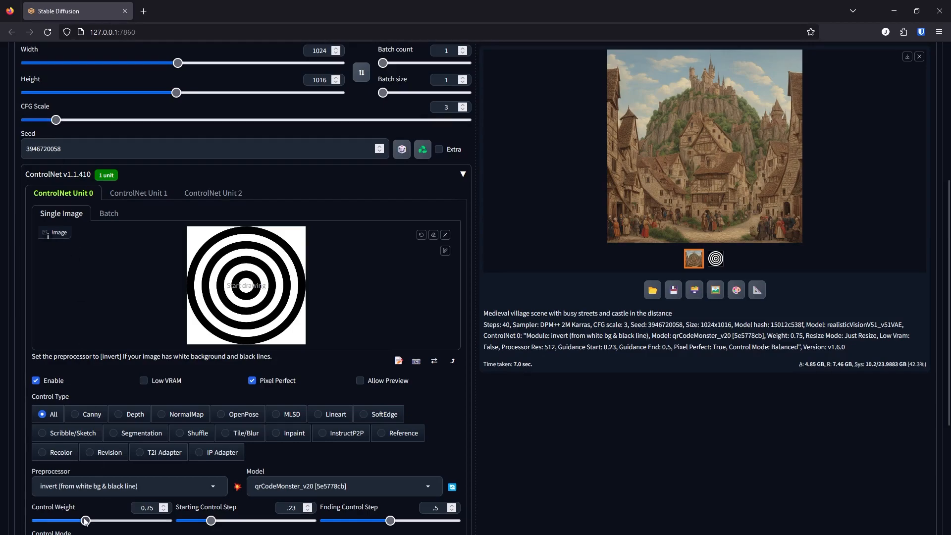
Step: Lower the ControlNet control weight to 0.5 and regenerate the village
{"action": "left_click_drag", "start_coordinate": [85, 520], "coordinate": [65, 520]}
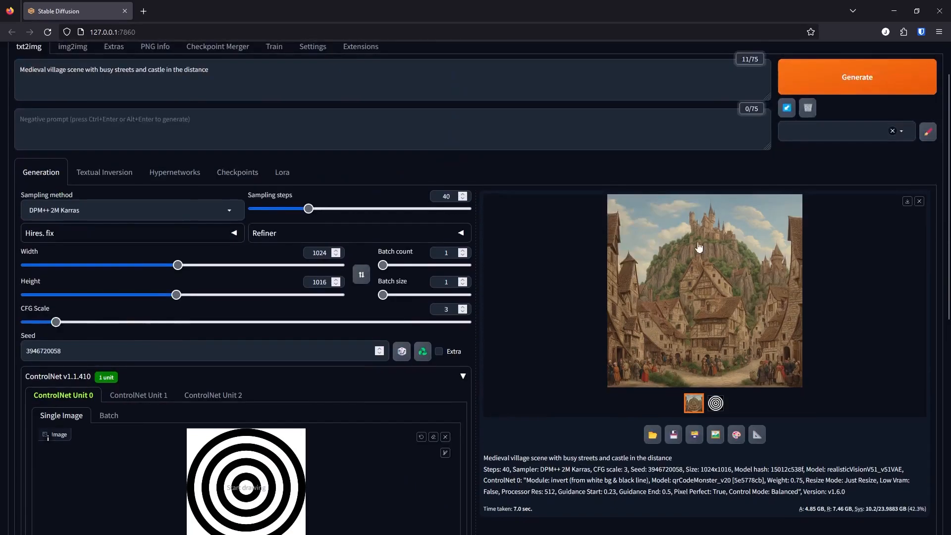
{"action": "left_click", "coordinate": [855, 77]}
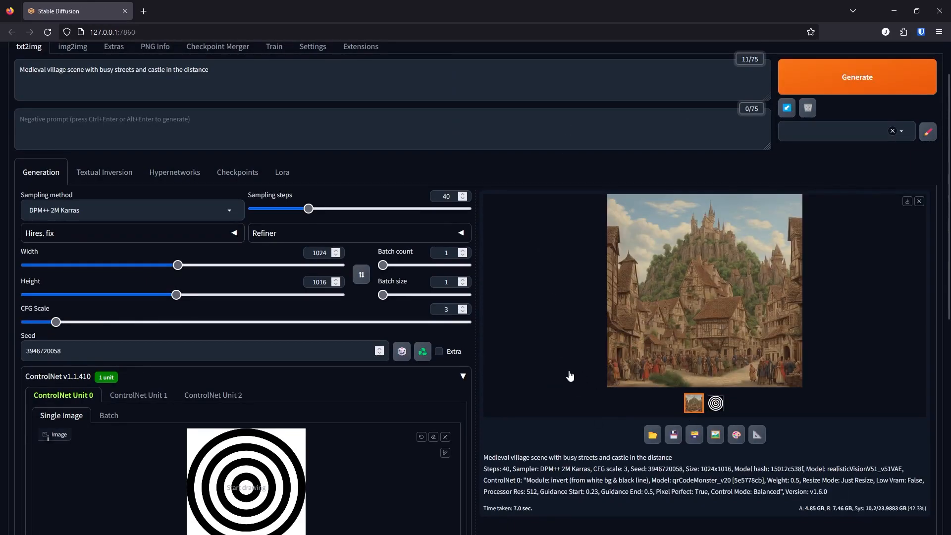
{"action": "scroll", "scroll_direction": "down", "scroll_amount": 3}
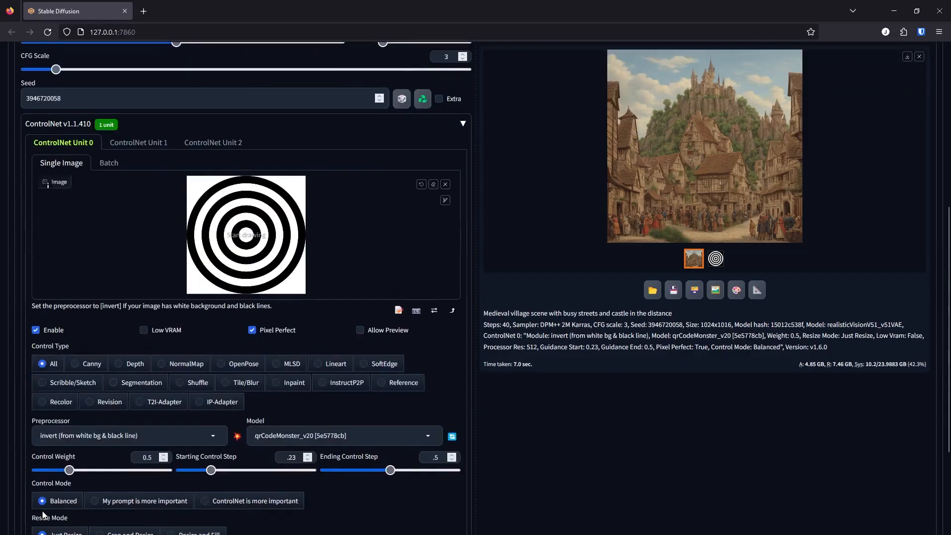
{"action": "mouse_move", "coordinate": [680, 258]}
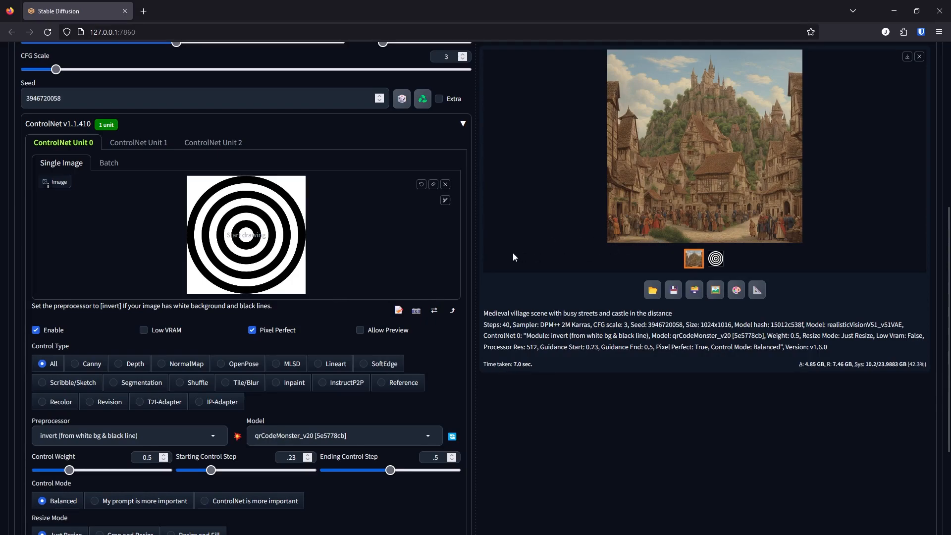
Step: Set the CFG scale back to 7 and review the ControlNet panel settings at weight 0.75
{"action": "left_click_drag", "start_coordinate": [56, 70], "coordinate": [116, 69]}
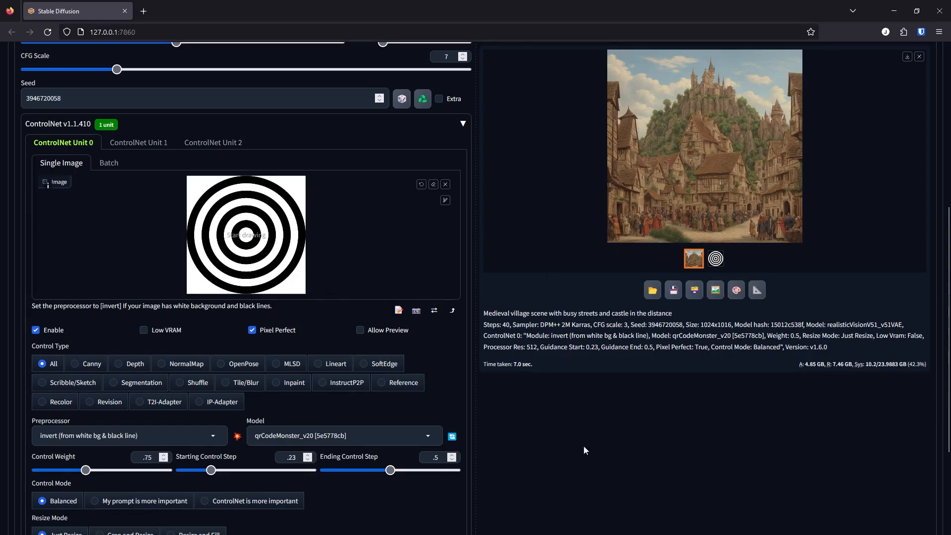
{"action": "scroll", "scroll_direction": "down", "scroll_amount": 3}
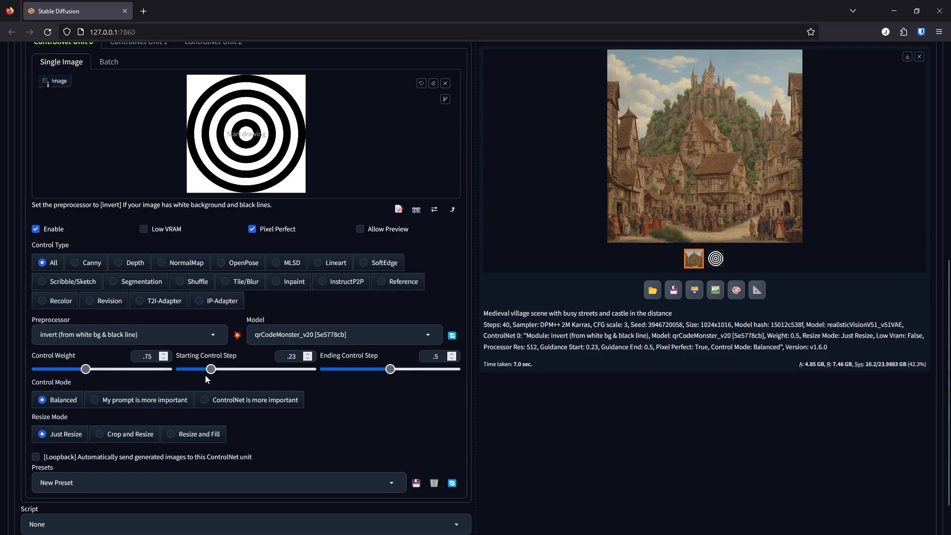
{"action": "mouse_move", "coordinate": [349, 380]}
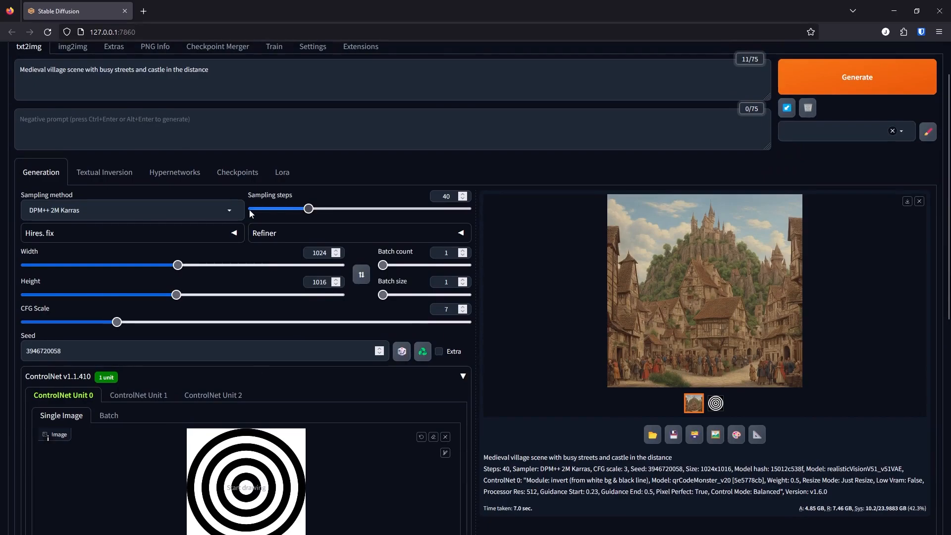
{"action": "scroll", "scroll_direction": "down", "scroll_amount": 3}
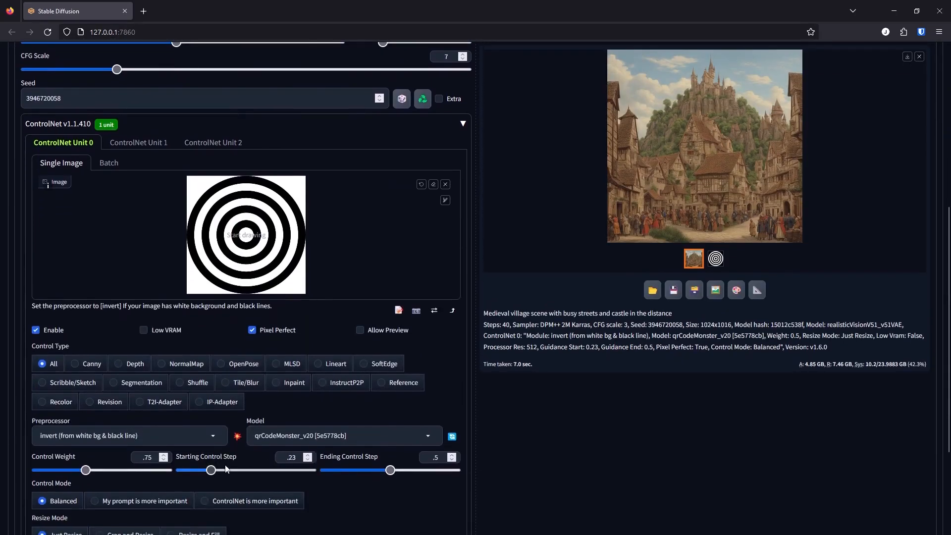
{"action": "scroll", "scroll_direction": "up", "scroll_amount": 3}
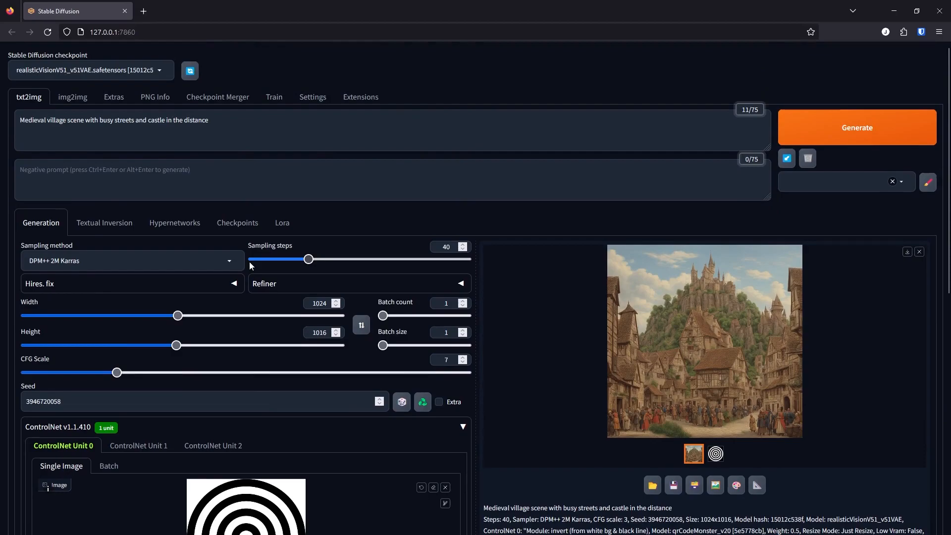
{"action": "mouse_move", "coordinate": [256, 267]}
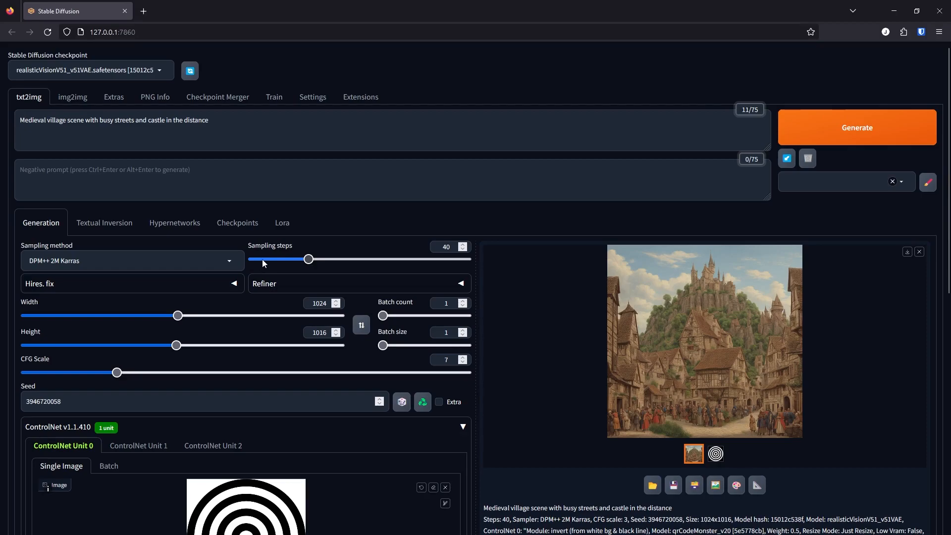
{"action": "mouse_move", "coordinate": [264, 263]}
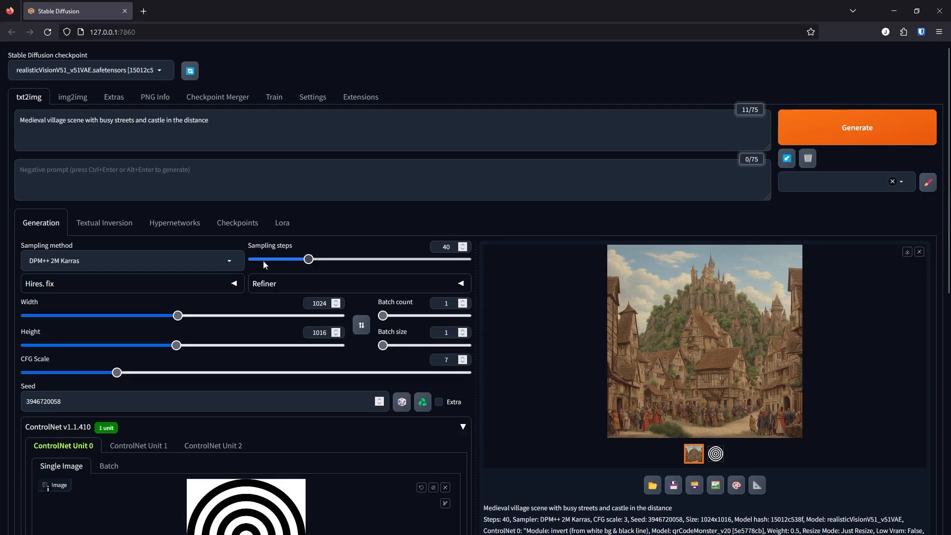
{"action": "scroll", "scroll_direction": "down", "scroll_amount": 3}
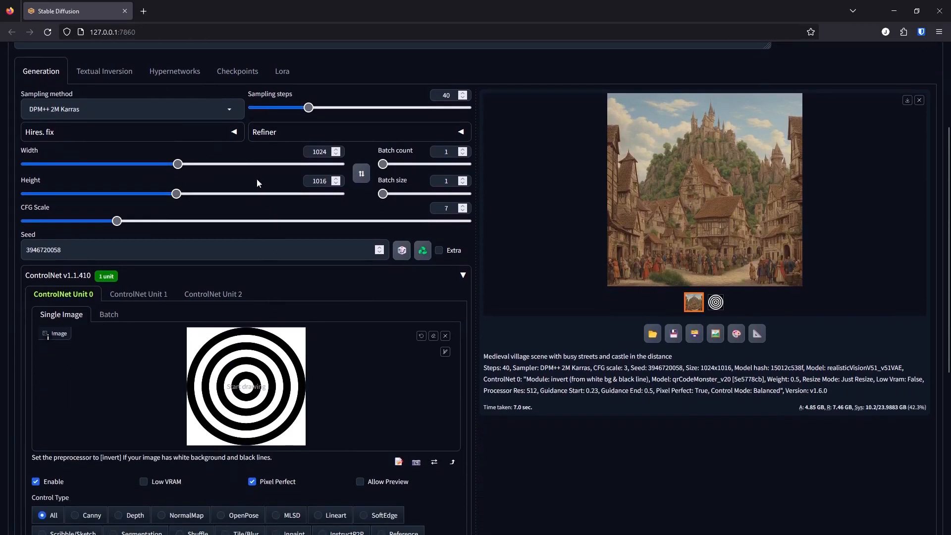
{"action": "scroll", "scroll_direction": "down", "scroll_amount": 3}
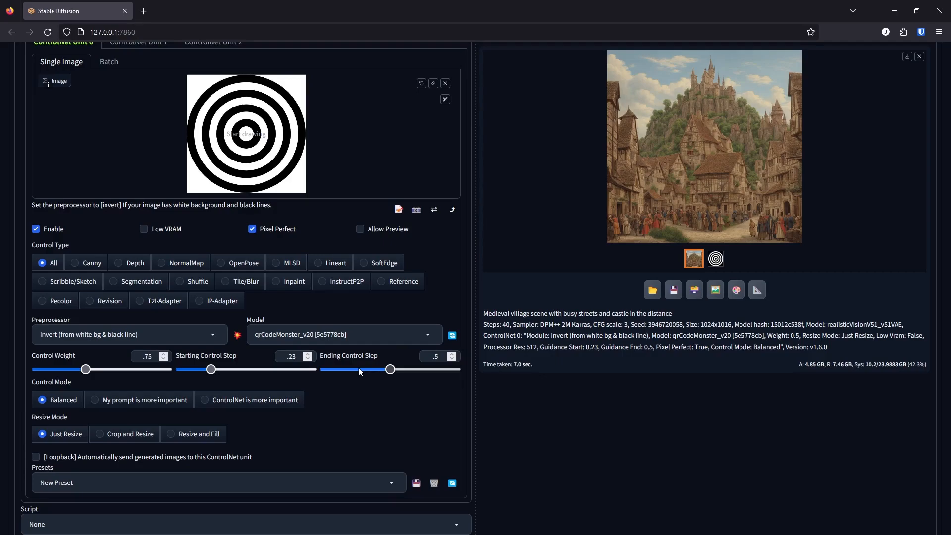
{"action": "mouse_move", "coordinate": [345, 379]}
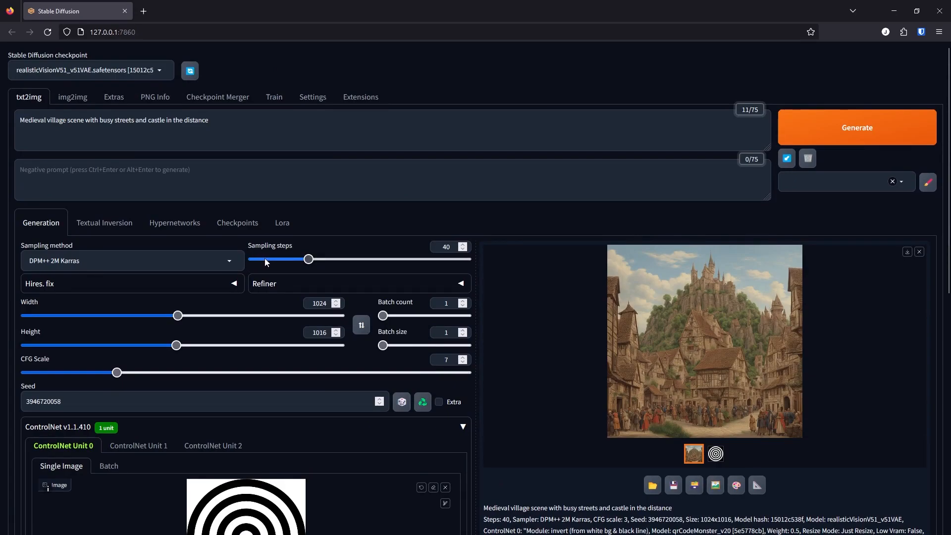
{"action": "mouse_move", "coordinate": [285, 261]}
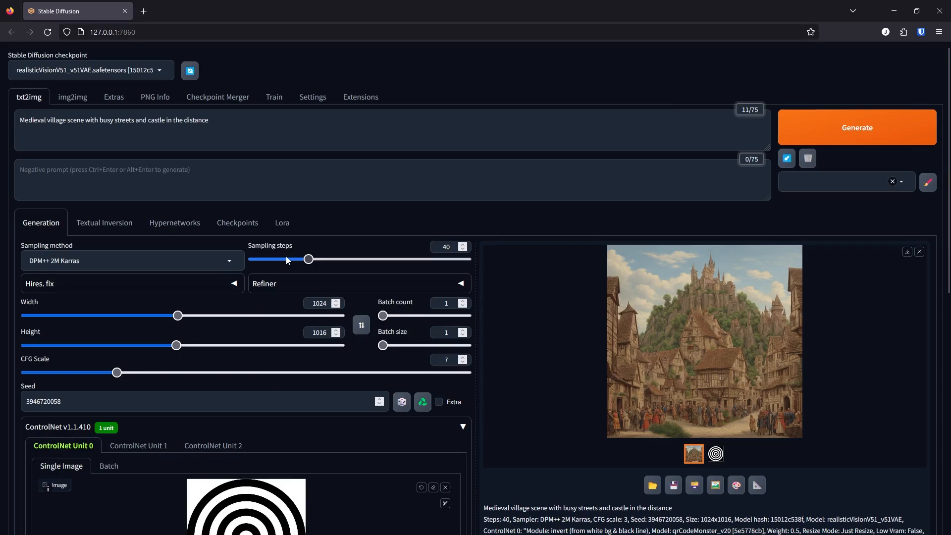
Step: Try the ControlNet starting control step at 0 and then 1 and regenerate the village
{"action": "scroll", "scroll_direction": "down", "scroll_amount": 3}
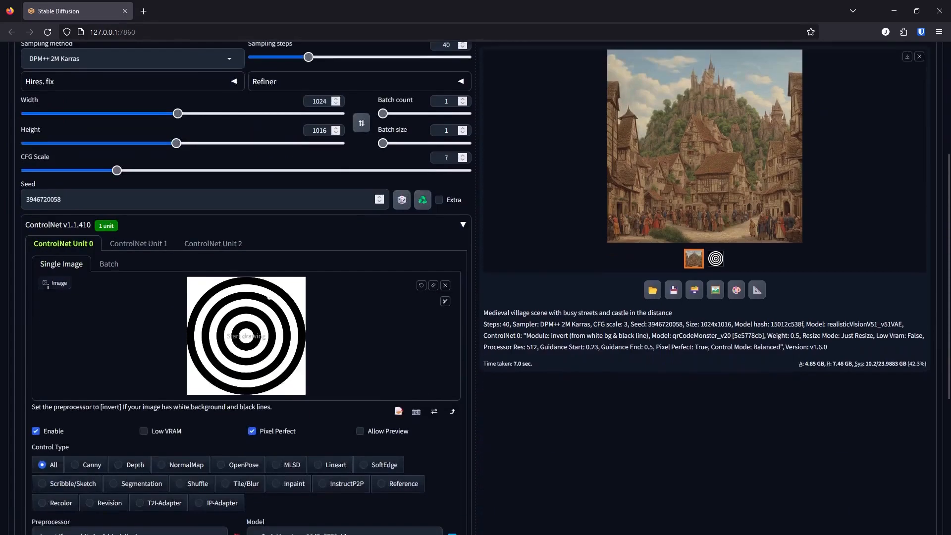
{"action": "scroll", "scroll_direction": "down", "scroll_amount": 3}
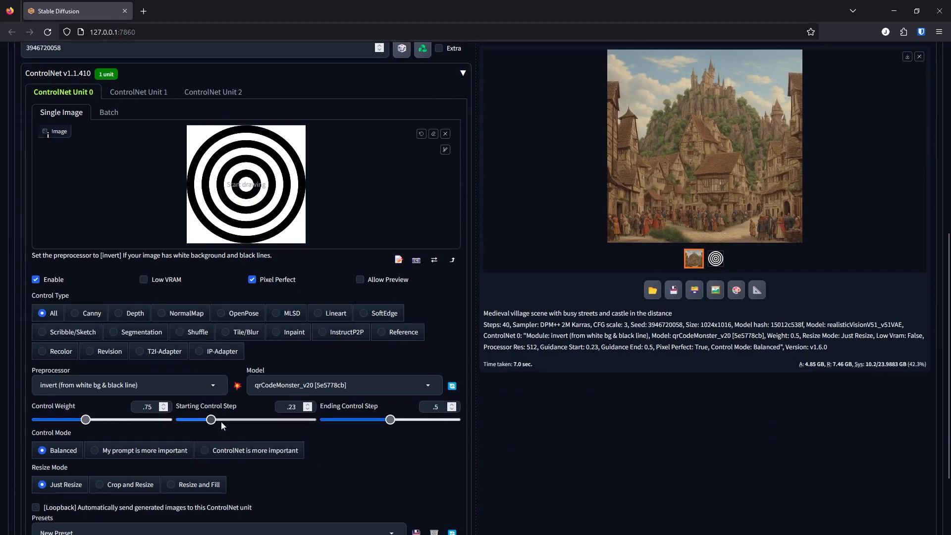
{"action": "left_click_drag", "start_coordinate": [211, 419], "coordinate": [181, 418]}
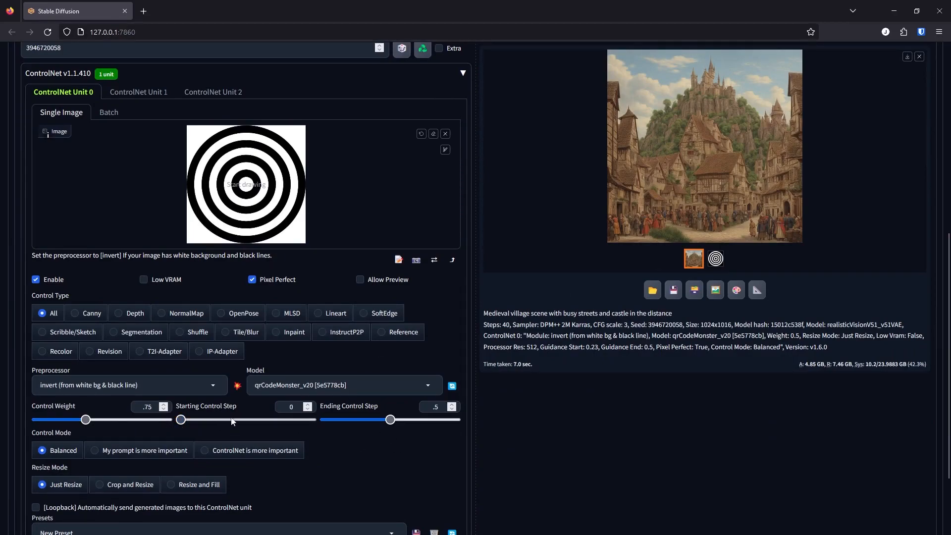
{"action": "left_click_drag", "start_coordinate": [180, 420], "coordinate": [311, 420]}
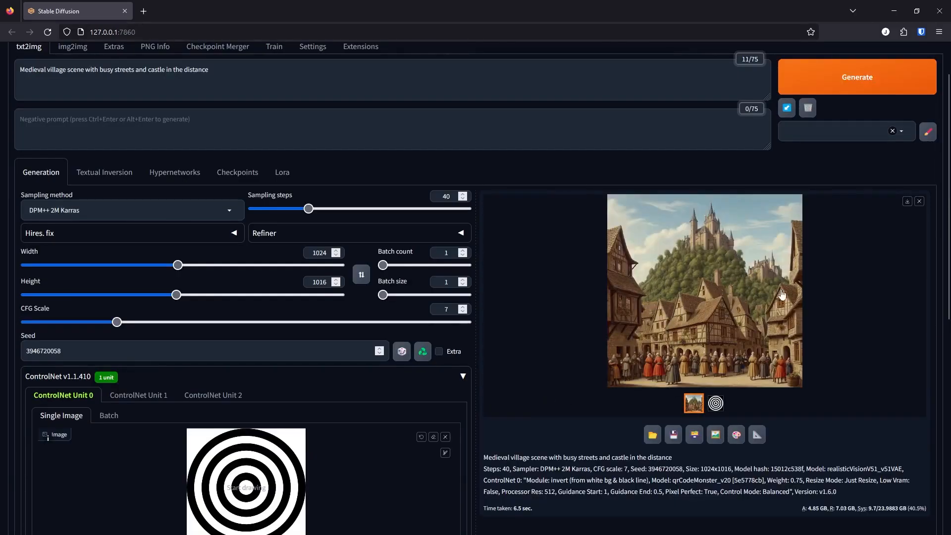
{"action": "scroll", "scroll_direction": "down", "scroll_amount": 3}
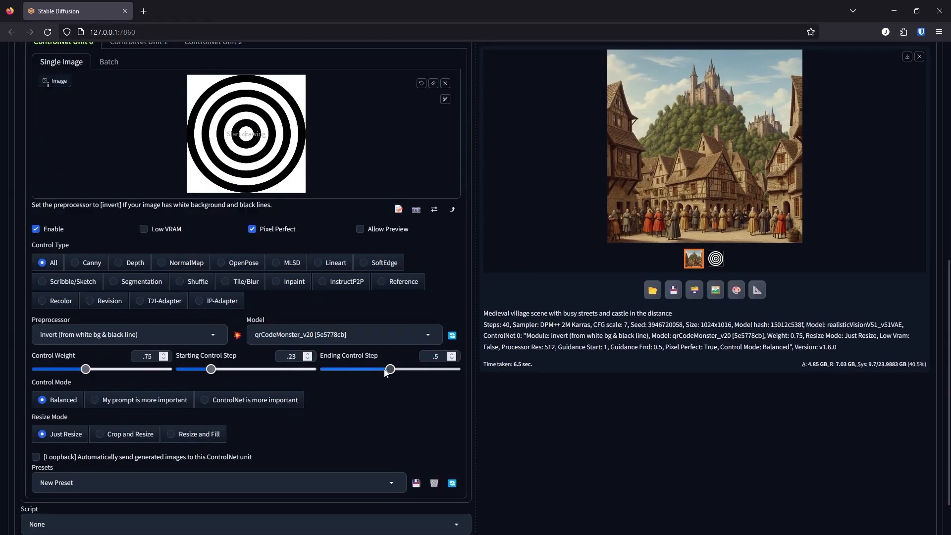
Step: Drop the ControlNet ending control step to 0 and regenerate the village again
{"action": "left_click_drag", "start_coordinate": [390, 368], "coordinate": [326, 368]}
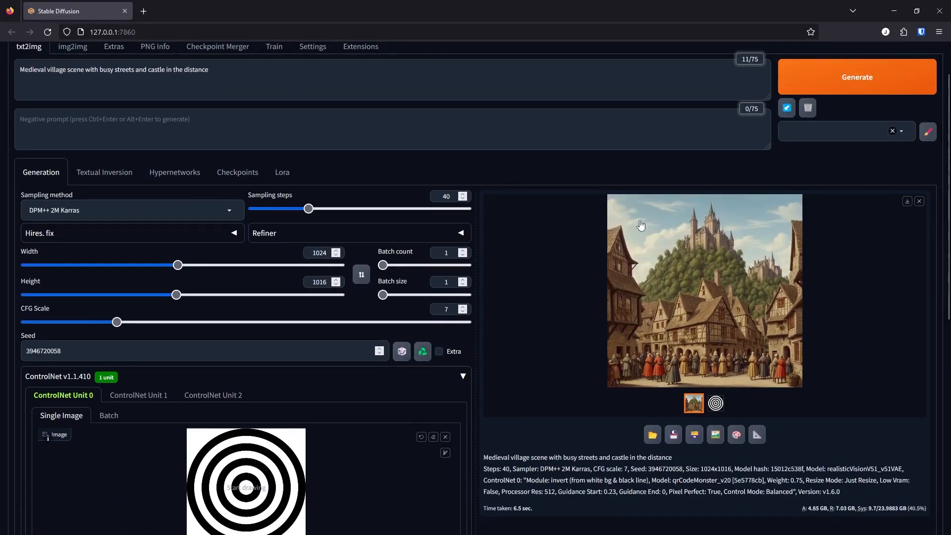
{"action": "scroll", "scroll_direction": "down", "scroll_amount": 3}
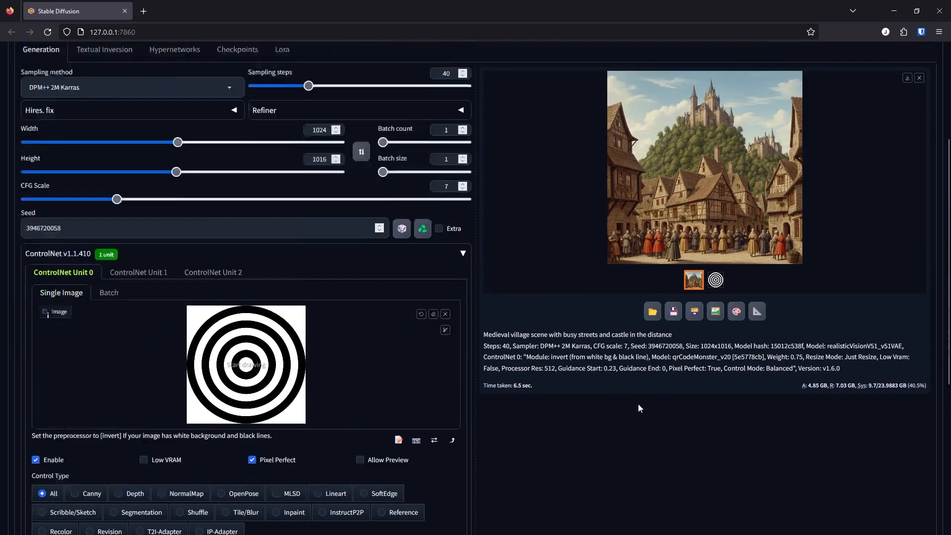
{"action": "scroll", "scroll_direction": "down", "scroll_amount": 3}
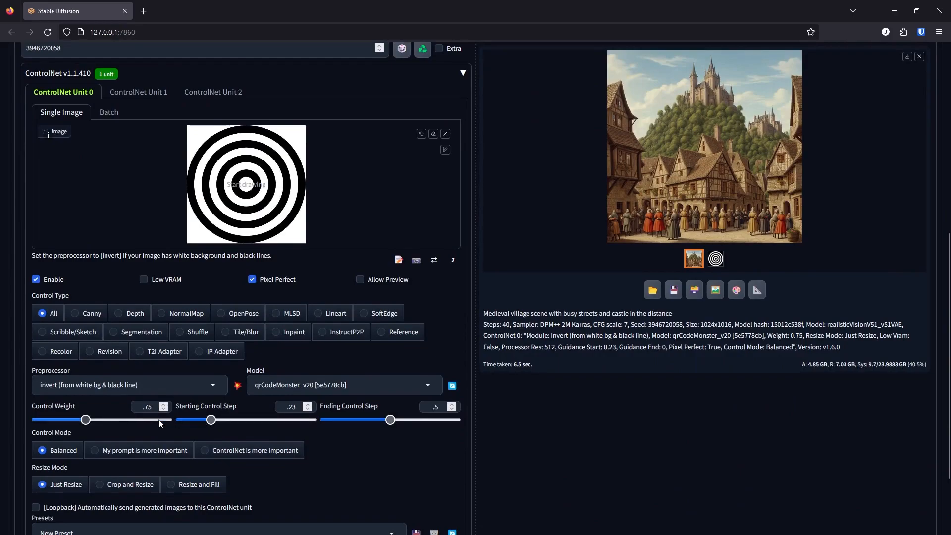
{"action": "mouse_move", "coordinate": [179, 427]}
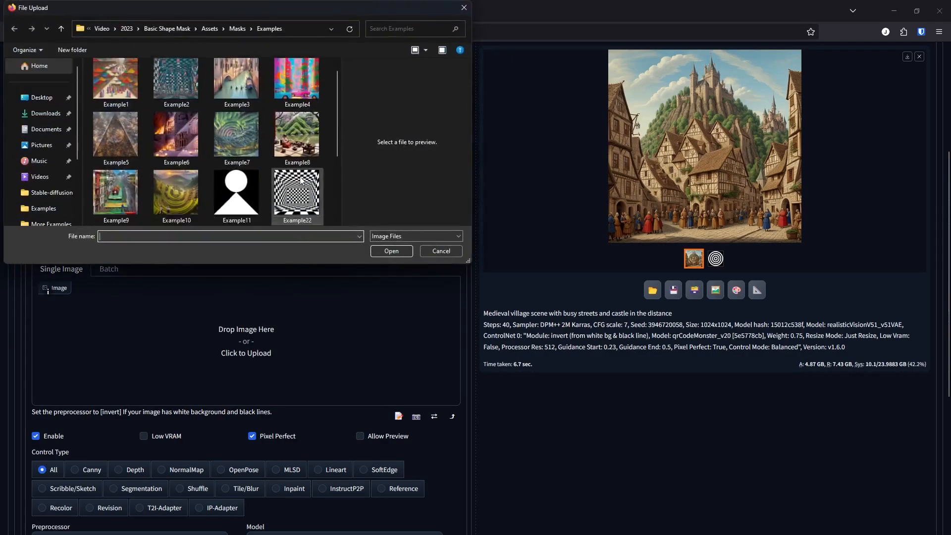
Step: Load the concentric black-and-white squares mask into ControlNet Unit 0
{"action": "double_click", "coordinate": [297, 193]}
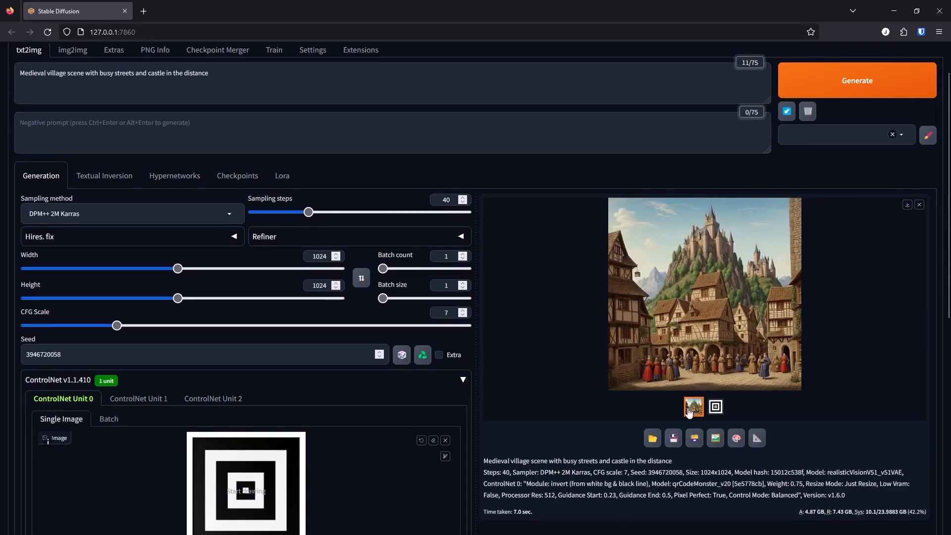
Step: Raise the ControlNet weight to 1.55 with a random seed and generate a new village image
{"action": "scroll", "scroll_direction": "down", "scroll_amount": 3}
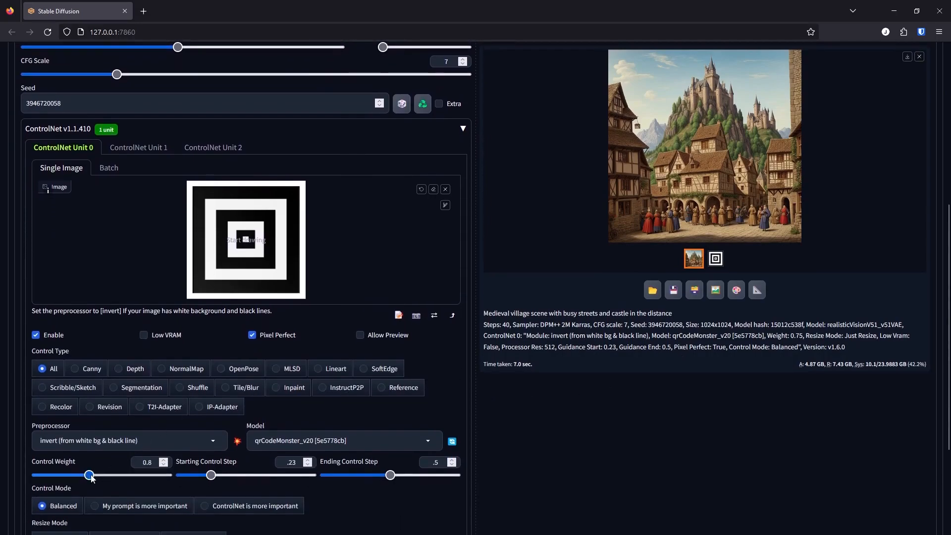
{"action": "left_click_drag", "start_coordinate": [89, 474], "coordinate": [137, 474]}
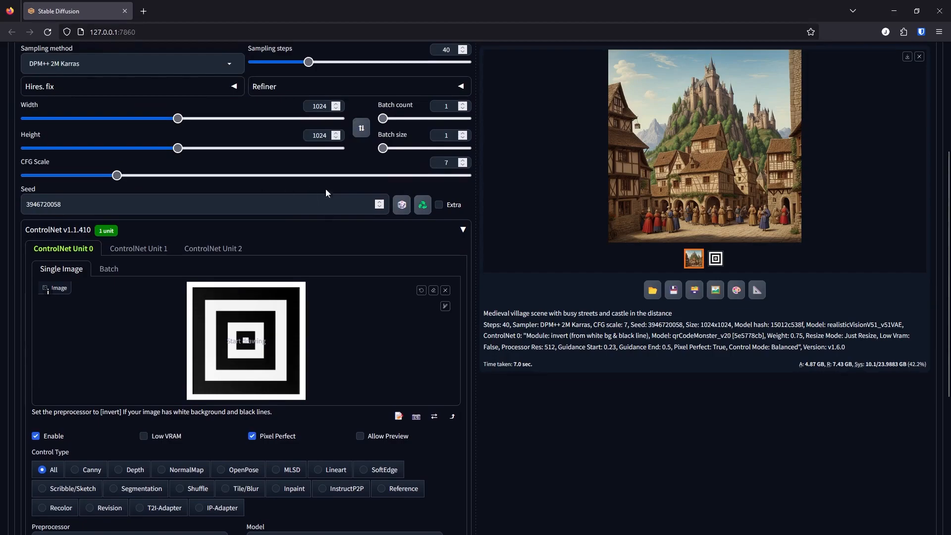
{"action": "mouse_move", "coordinate": [677, 204]}
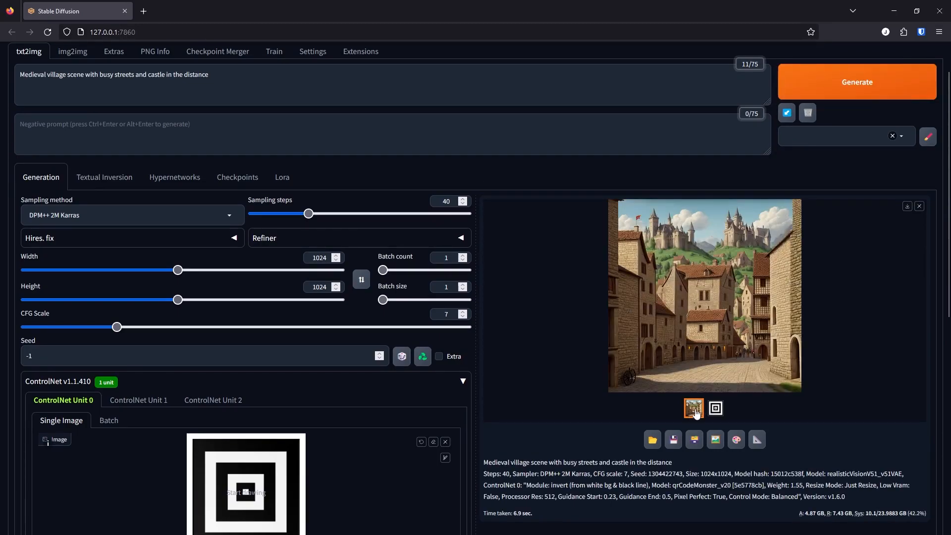
{"action": "scroll", "scroll_direction": "down", "scroll_amount": 3}
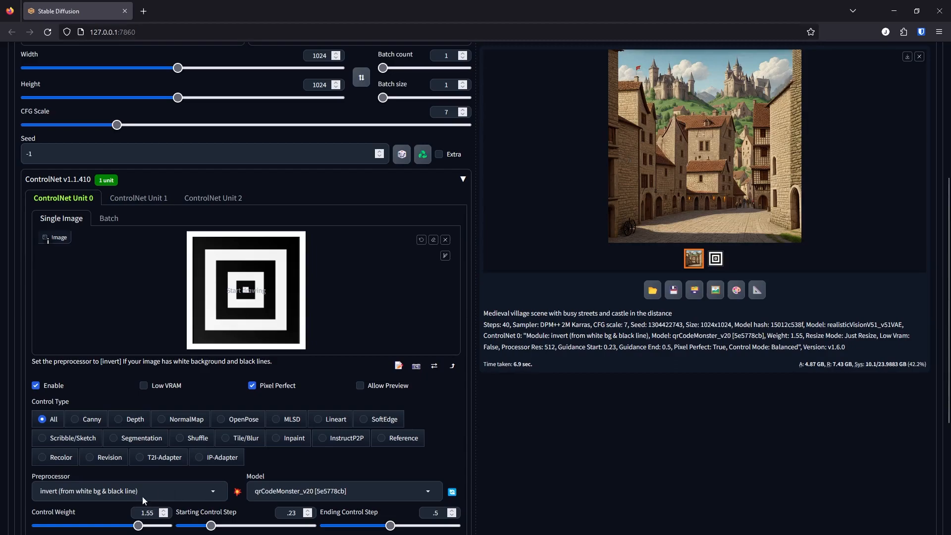
Step: Set the preprocessor to none and generate village images at weights 1.55 and then 1.9
{"action": "left_click", "coordinate": [128, 490]}
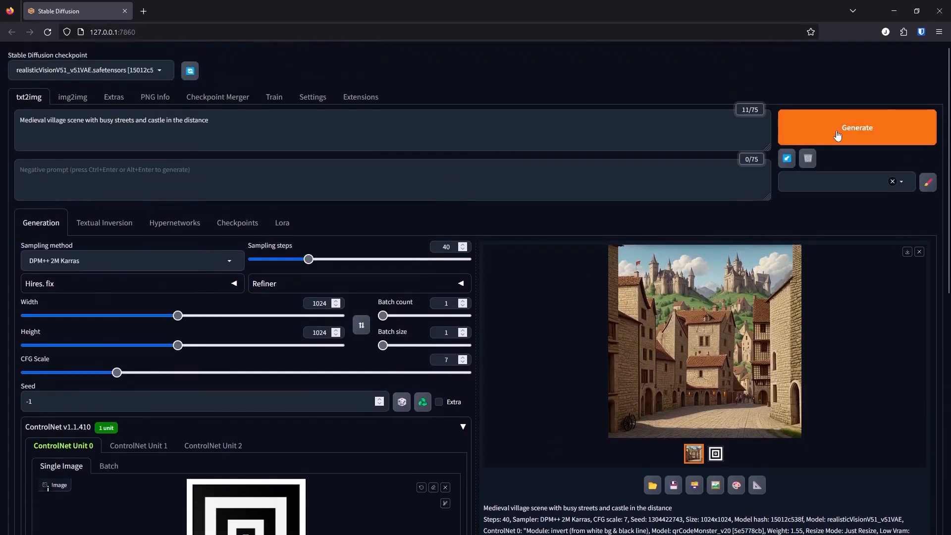
{"action": "left_click", "coordinate": [855, 128]}
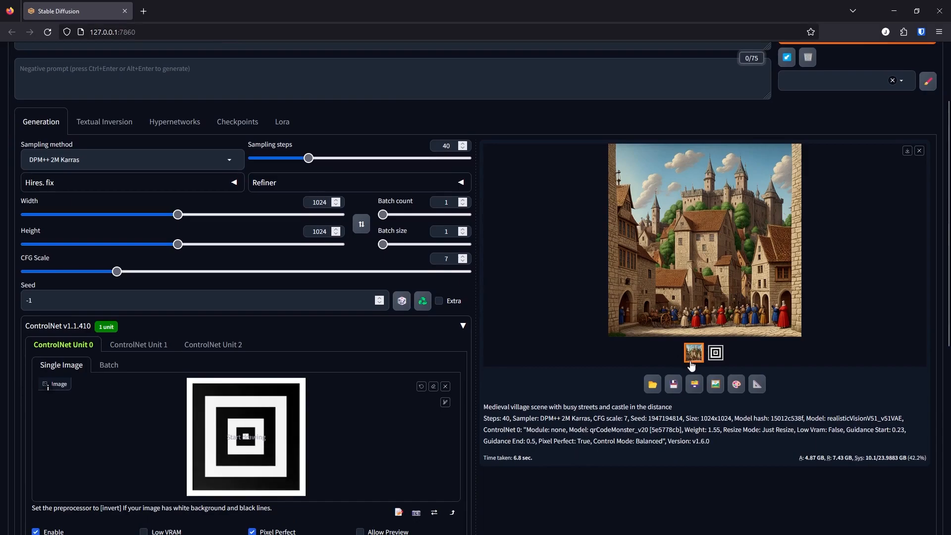
{"action": "mouse_move", "coordinate": [500, 324]}
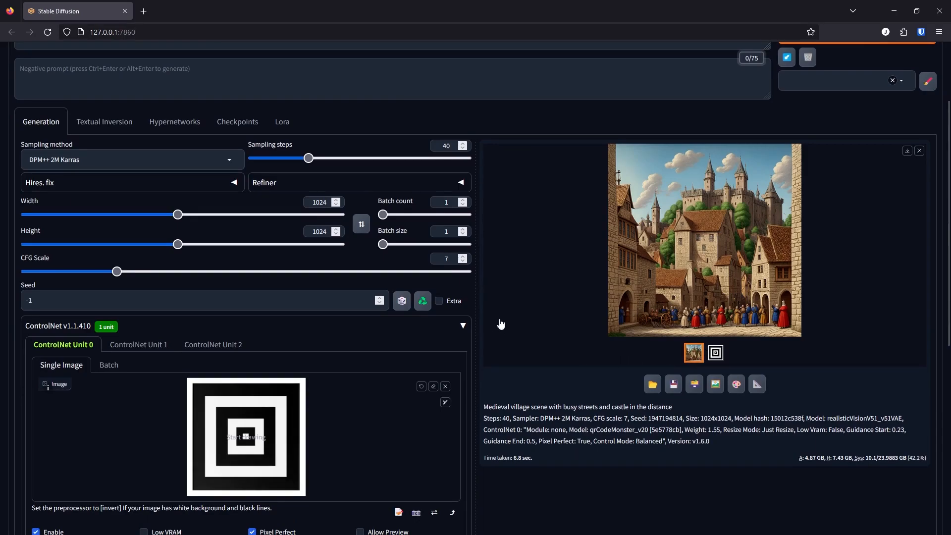
{"action": "scroll", "scroll_direction": "down", "scroll_amount": 3}
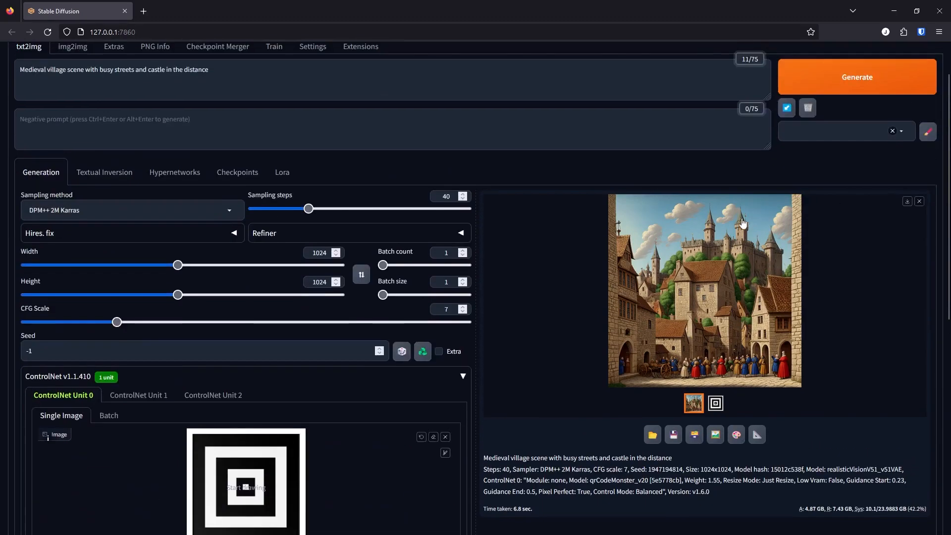
{"action": "left_click", "coordinate": [856, 76]}
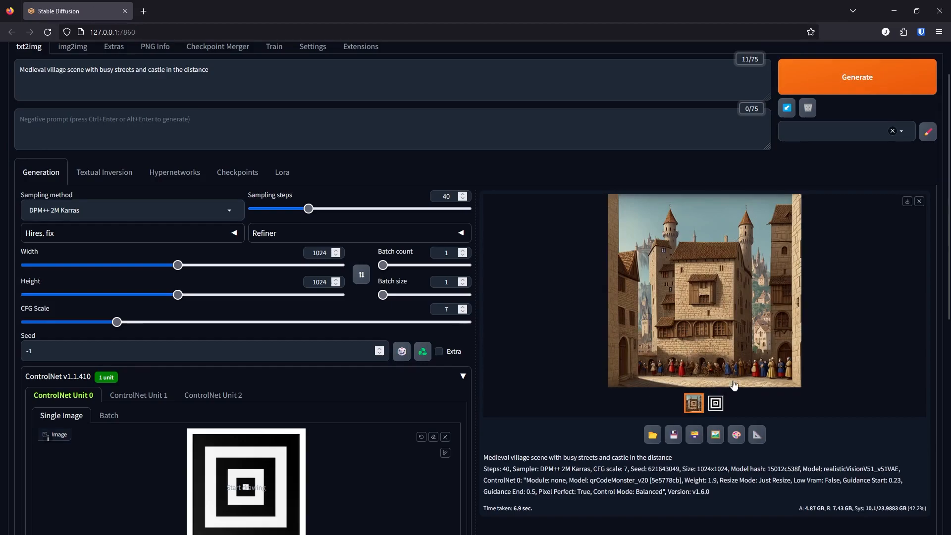
{"action": "mouse_move", "coordinate": [677, 330]}
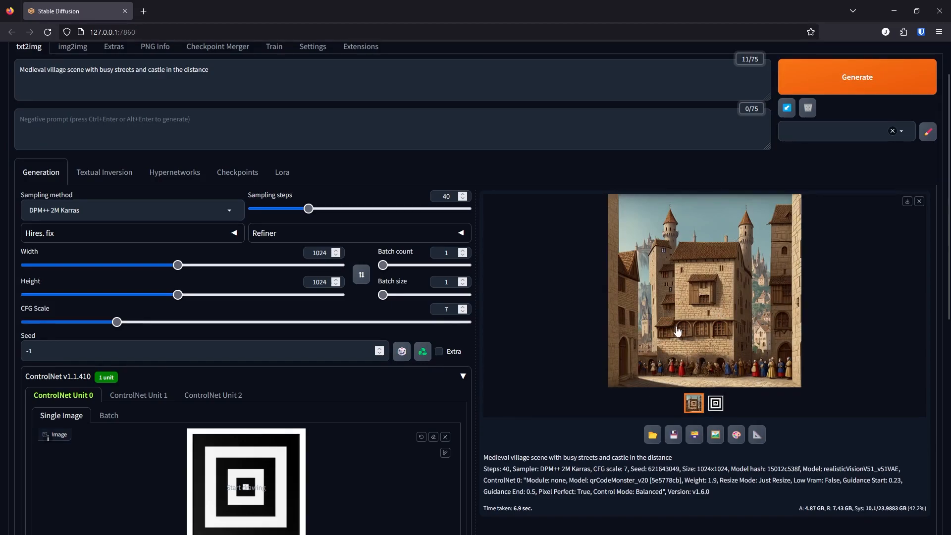
{"action": "mouse_move", "coordinate": [579, 357]}
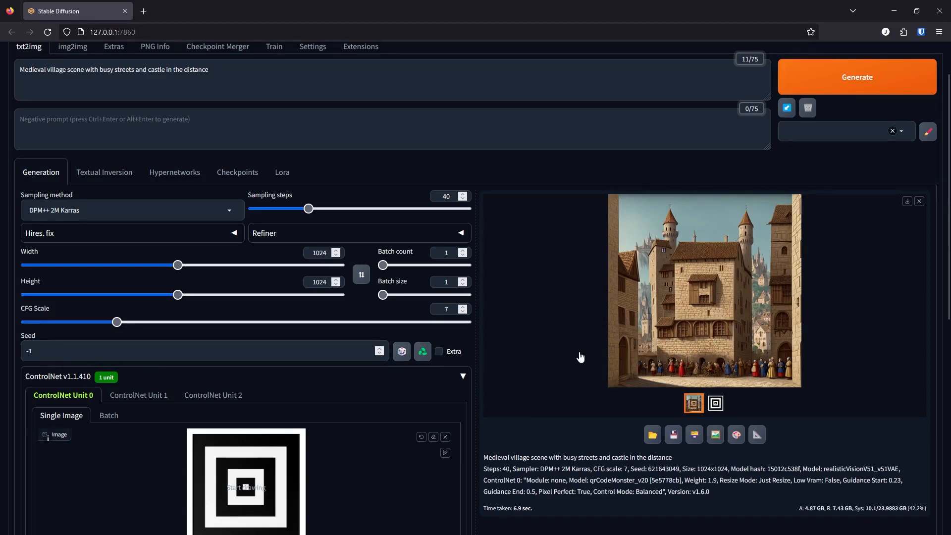
Step: Replace the squares mask with the diamond mask and generate a village at weight 1.3
{"action": "scroll", "scroll_direction": "down", "scroll_amount": 3}
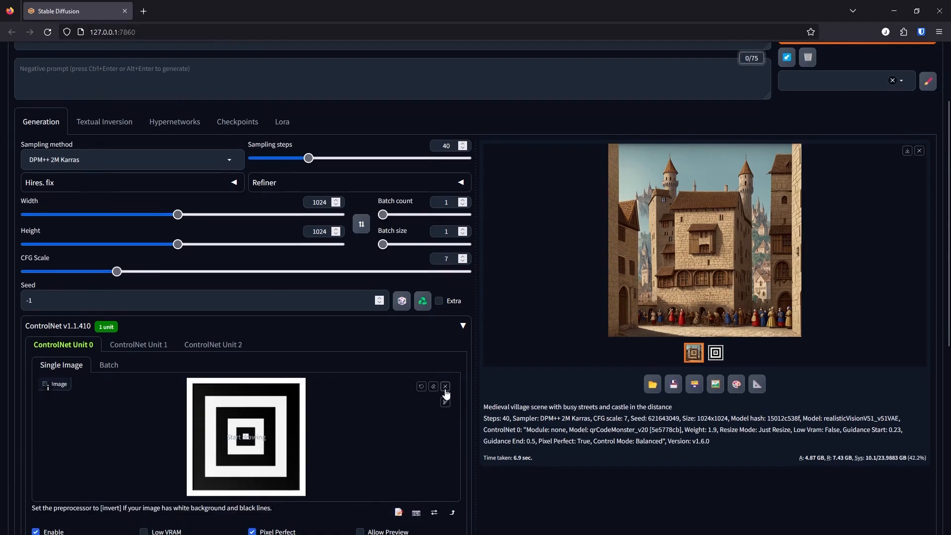
{"action": "left_click", "coordinate": [444, 386]}
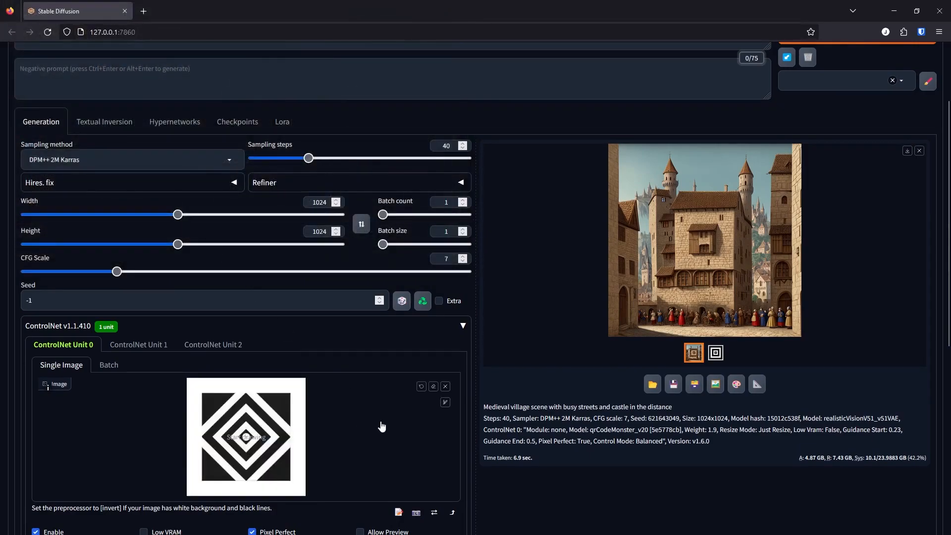
{"action": "scroll", "scroll_direction": "down", "scroll_amount": 3}
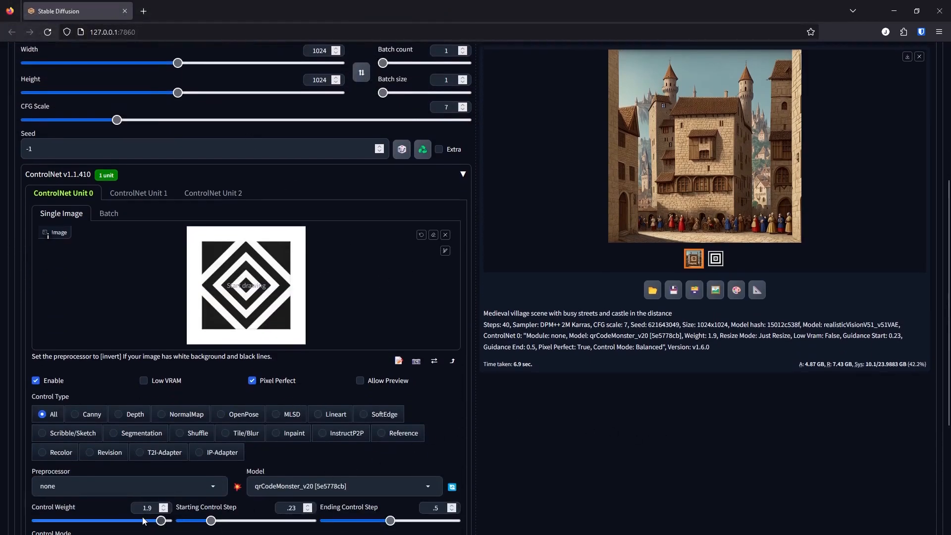
{"action": "left_click_drag", "start_coordinate": [160, 520], "coordinate": [118, 519]}
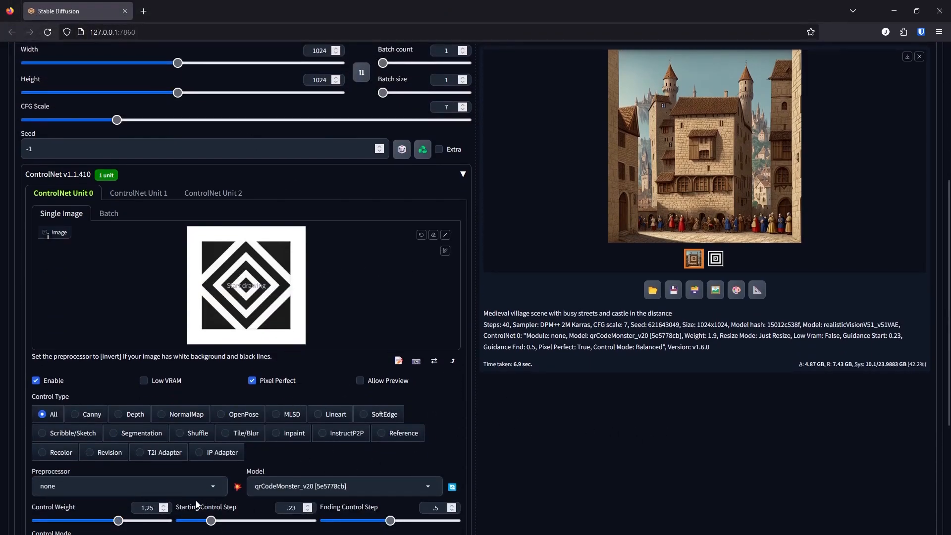
{"action": "scroll", "scroll_direction": "up", "scroll_amount": 3}
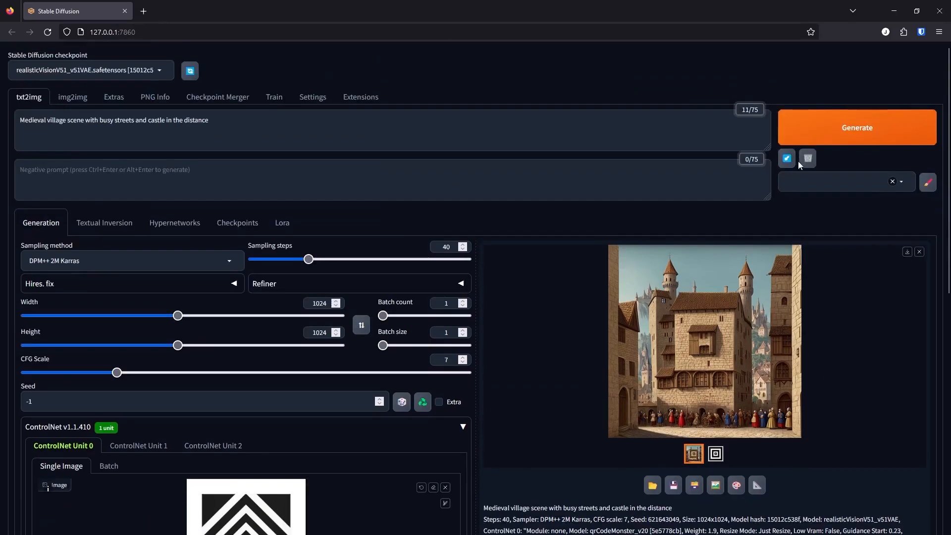
{"action": "left_click", "coordinate": [855, 128]}
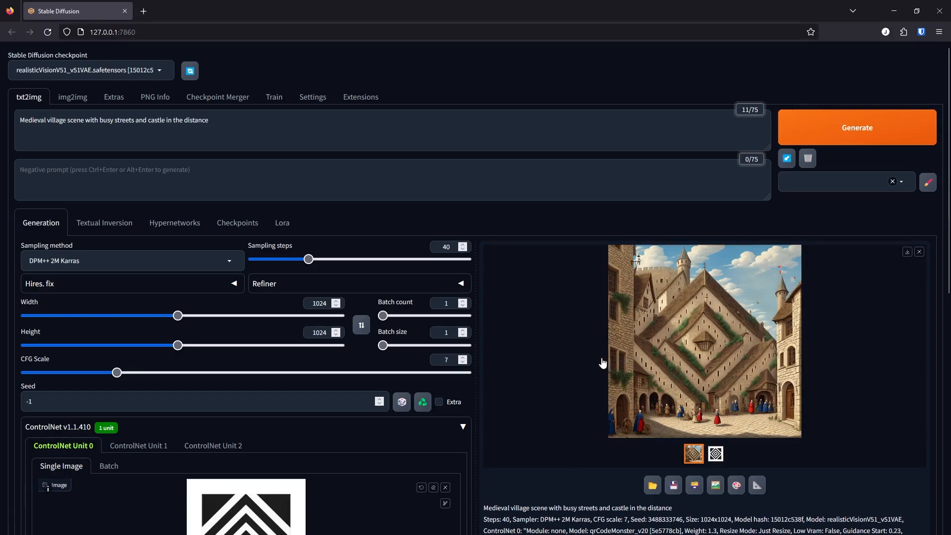
Step: Enter a ControlNet weight of 0.85 and generate the village again
{"action": "scroll", "scroll_direction": "down", "scroll_amount": 3}
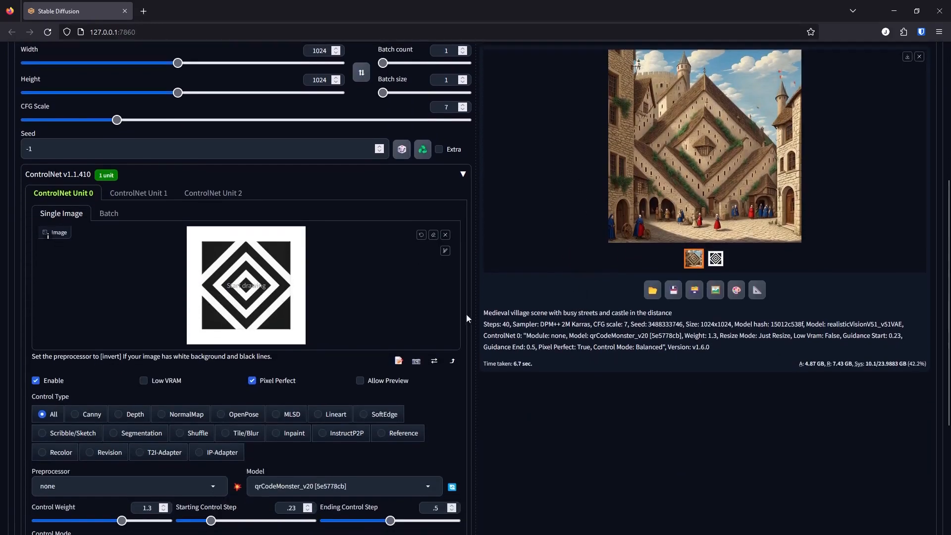
{"action": "left_click", "coordinate": [146, 507]}
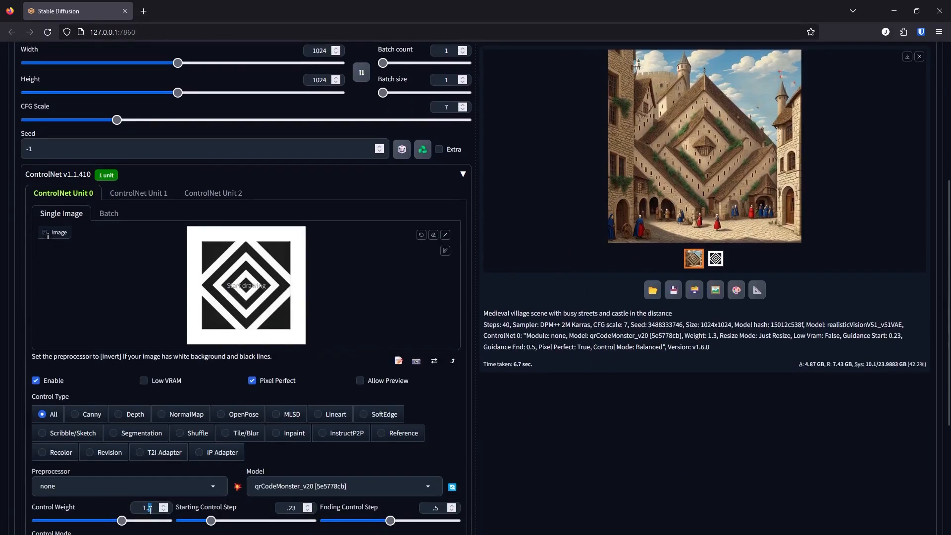
{"action": "left_click_drag", "start_coordinate": [120, 520], "coordinate": [91, 520]}
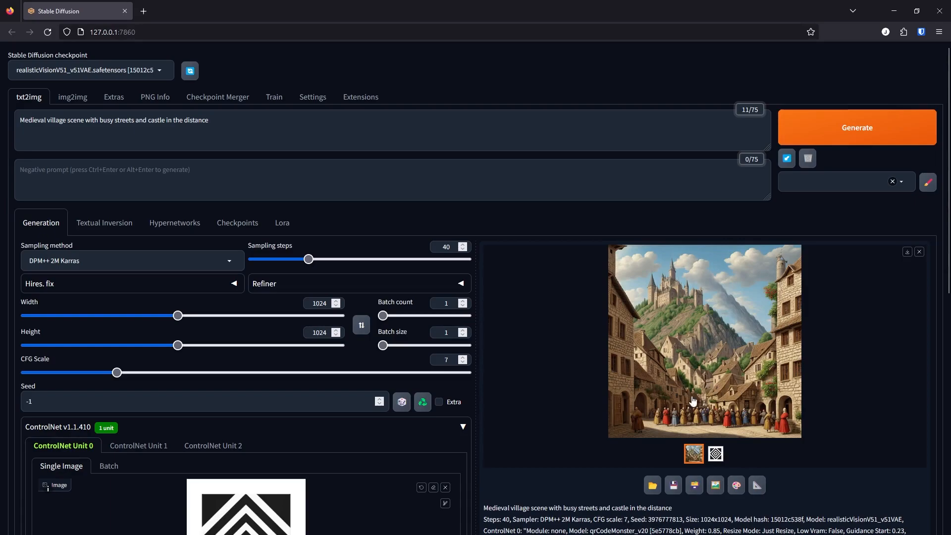
{"action": "mouse_move", "coordinate": [732, 310]}
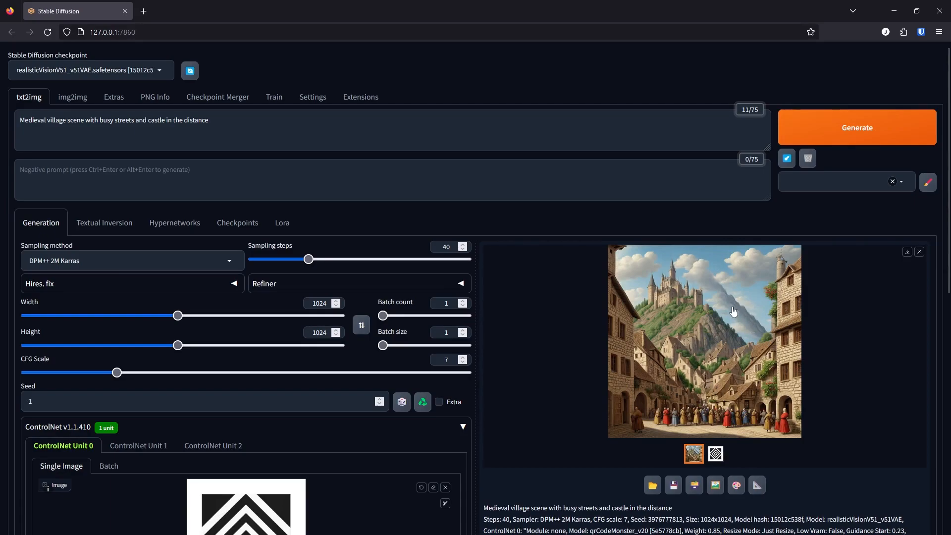
{"action": "mouse_move", "coordinate": [660, 403]}
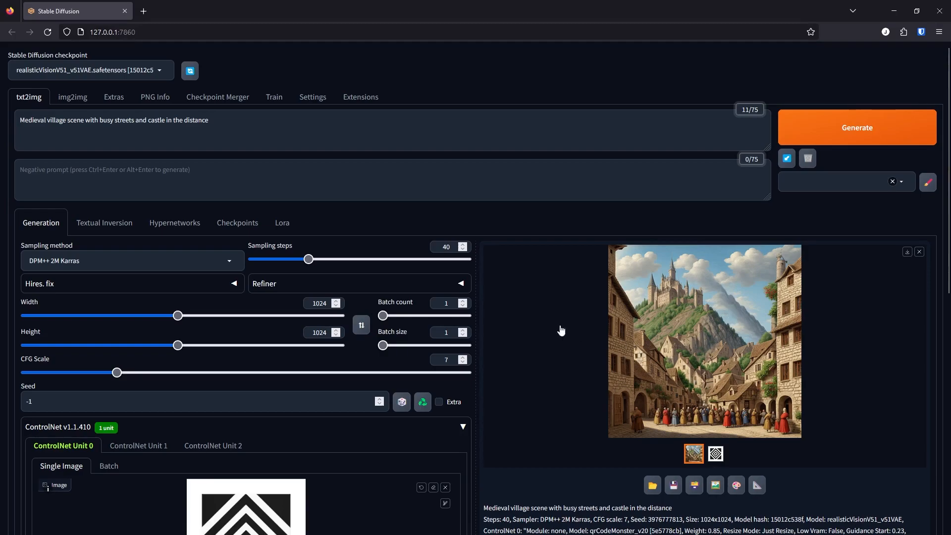
{"action": "mouse_move", "coordinate": [345, 454]}
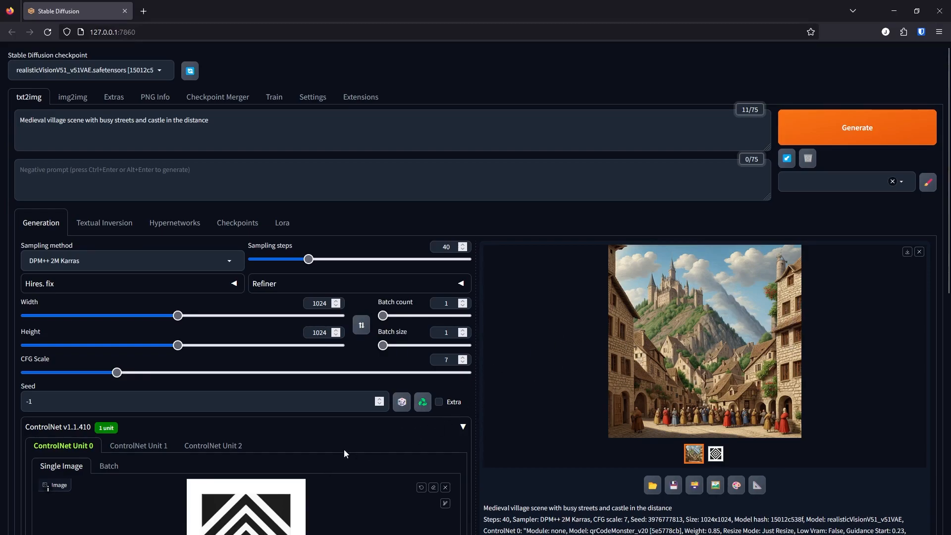
{"action": "scroll", "scroll_direction": "down", "scroll_amount": 3}
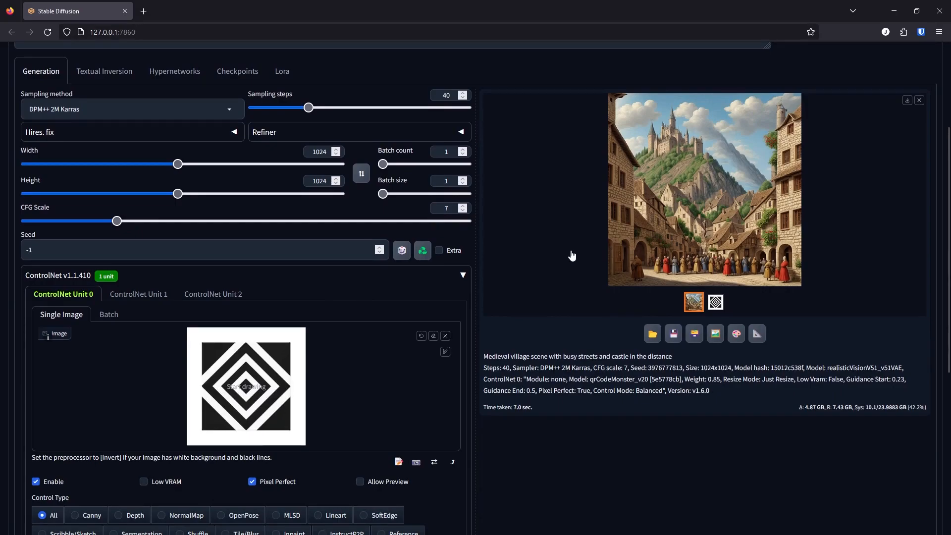
{"action": "scroll", "scroll_direction": "down", "scroll_amount": 3}
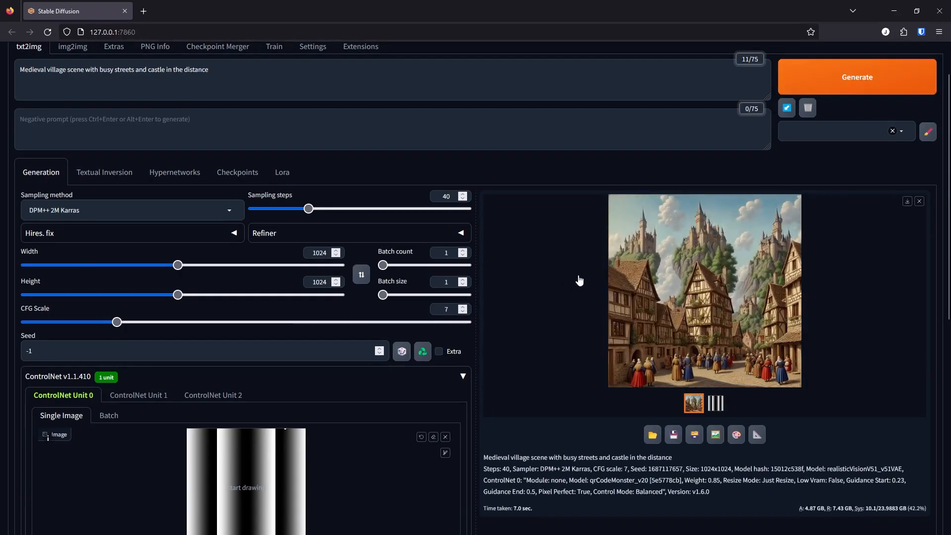
Step: Scroll down to review the gradient-stripes village render at 0.85 weight
{"action": "scroll", "scroll_direction": "down", "scroll_amount": 3}
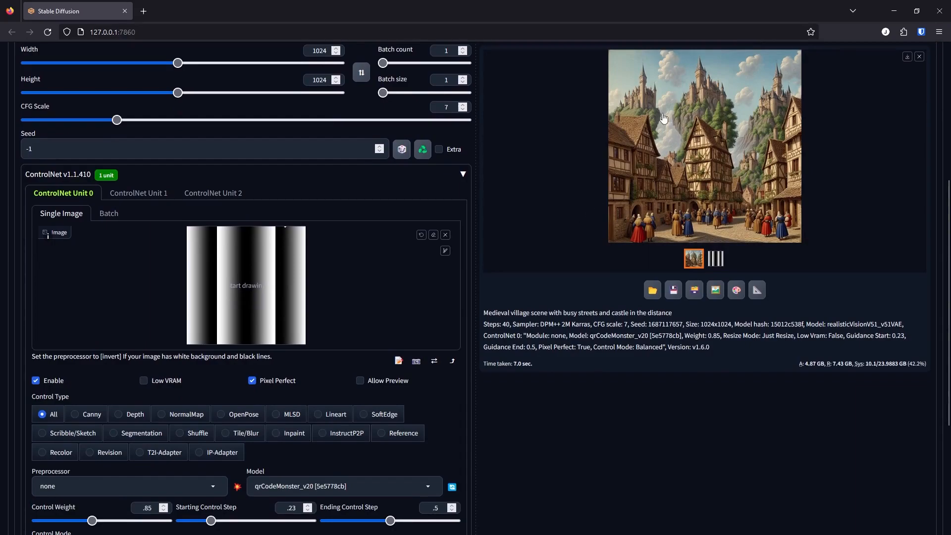
{"action": "scroll", "scroll_direction": "down", "scroll_amount": 3}
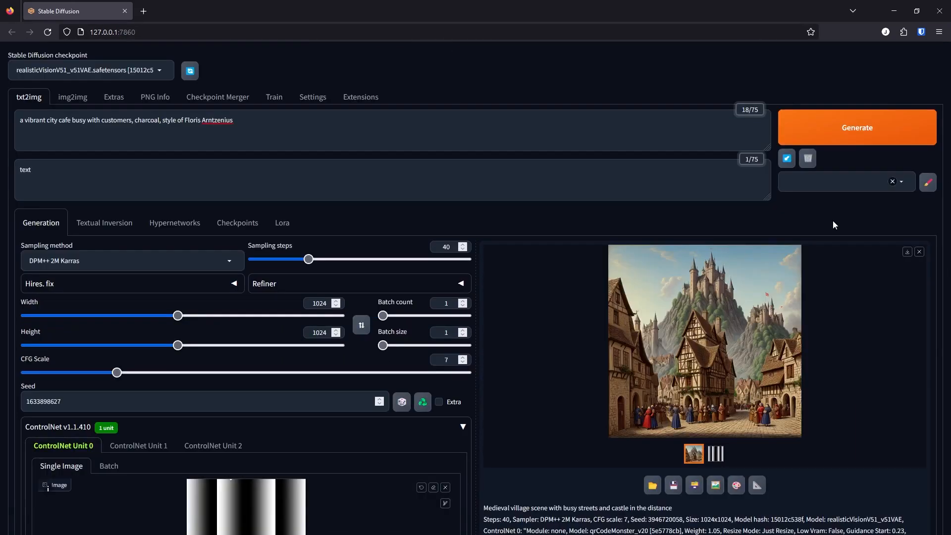
Step: Generate the charcoal busy city cafe image in Floris Arntzenius style and view it
{"action": "left_click", "coordinate": [856, 128]}
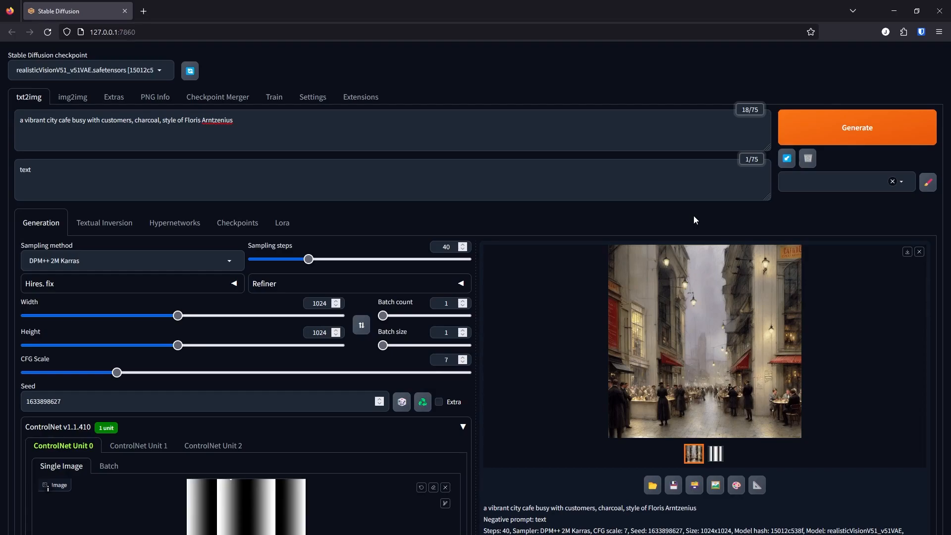
{"action": "mouse_move", "coordinate": [497, 380]}
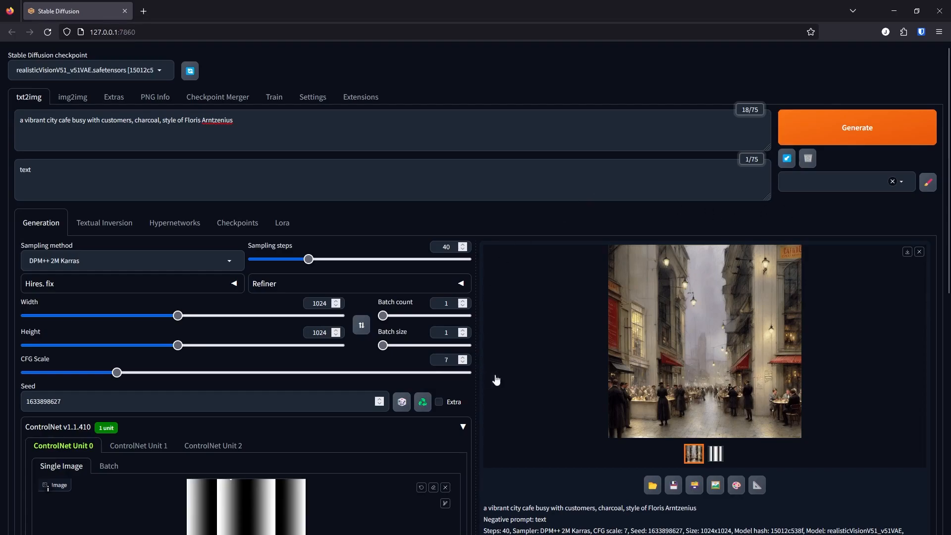
{"action": "scroll", "scroll_direction": "down", "scroll_amount": 3}
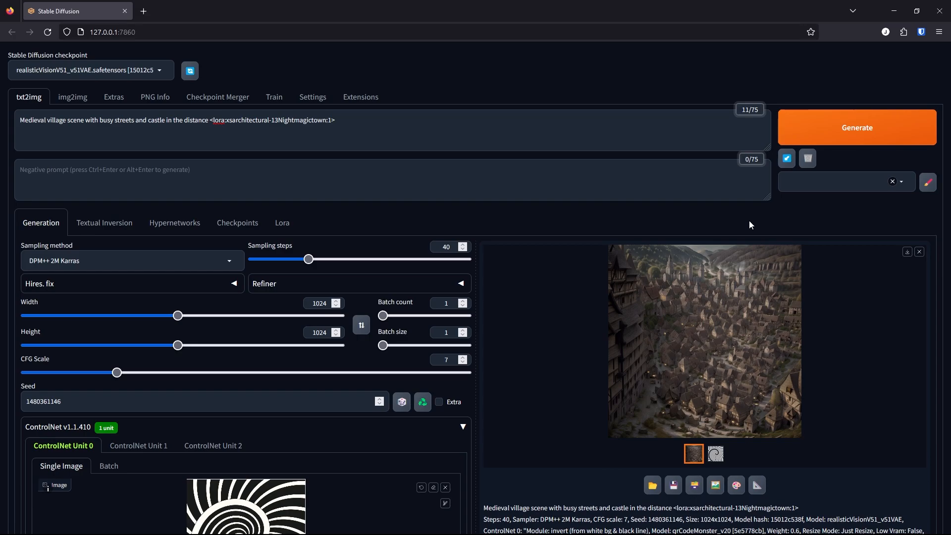
{"action": "mouse_move", "coordinate": [669, 418]}
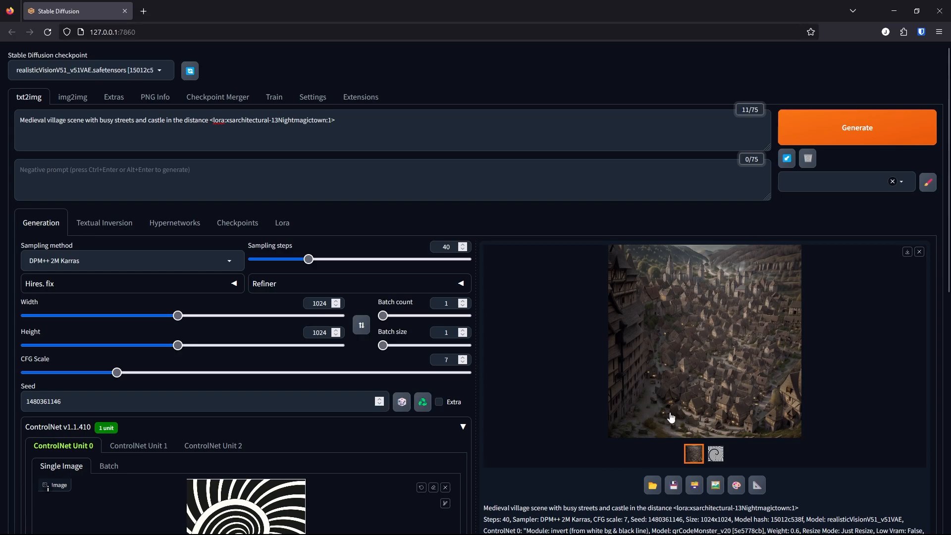
Step: Raise the spiral mask's ControlNet Control Weight from 0.6 to 1.6
{"action": "left_click", "coordinate": [693, 453]}
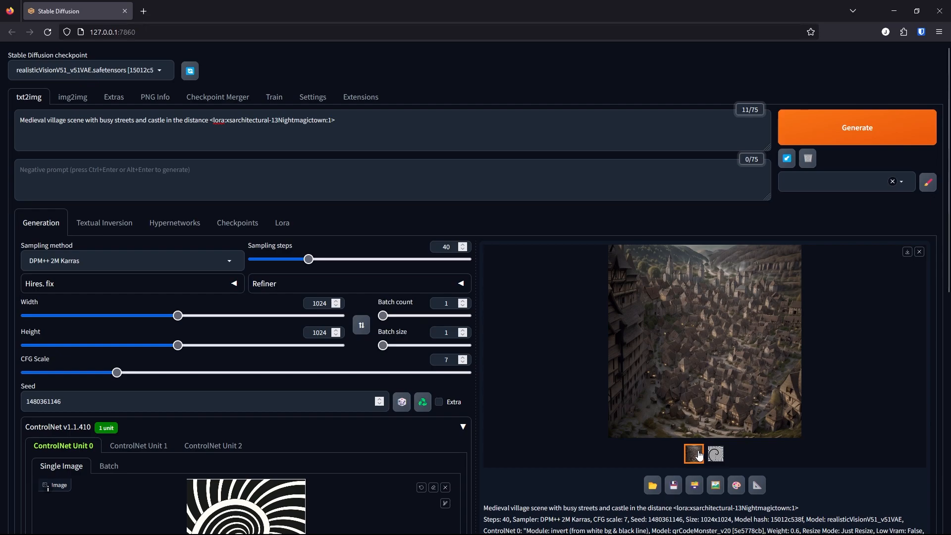
{"action": "scroll", "scroll_direction": "down", "scroll_amount": 3}
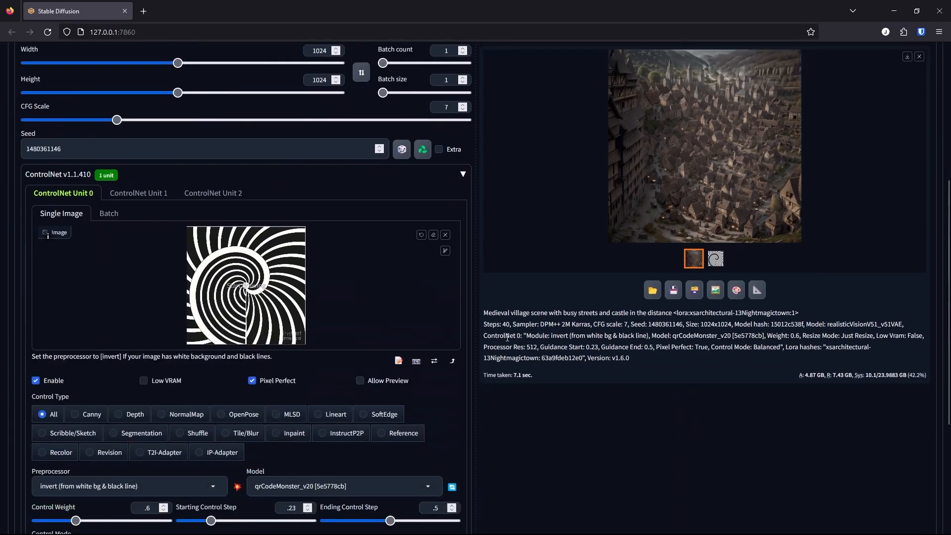
{"action": "scroll", "scroll_direction": "down", "scroll_amount": 3}
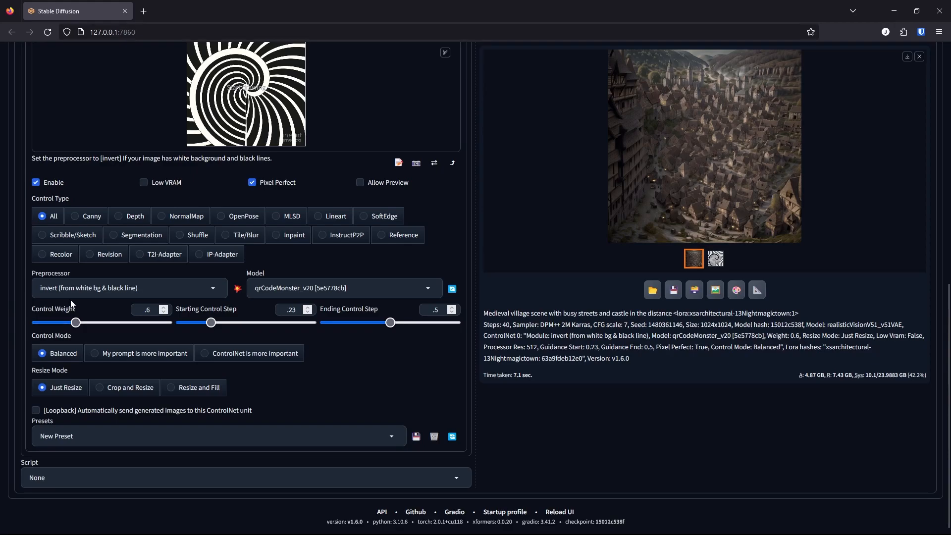
{"action": "left_click_drag", "start_coordinate": [75, 322], "coordinate": [140, 322]}
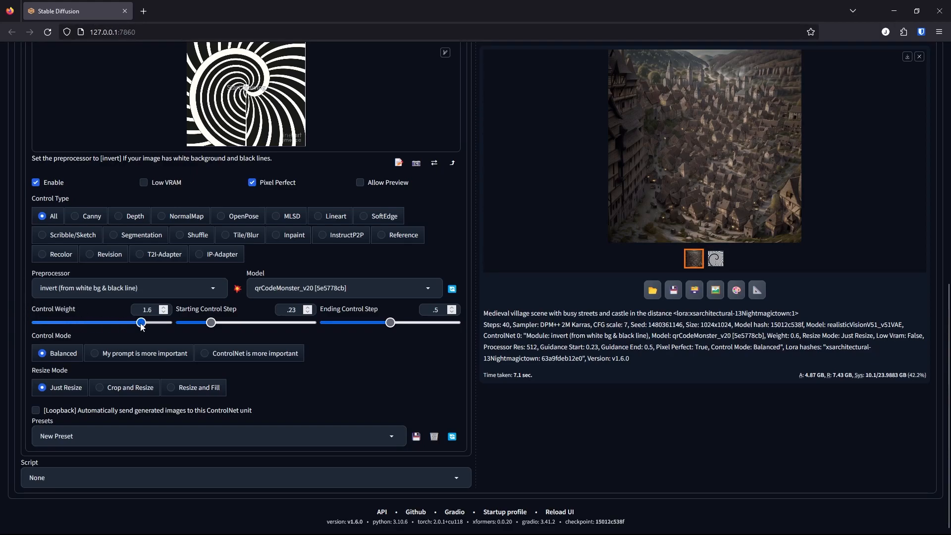
{"action": "left_click_drag", "start_coordinate": [140, 322], "coordinate": [157, 322]}
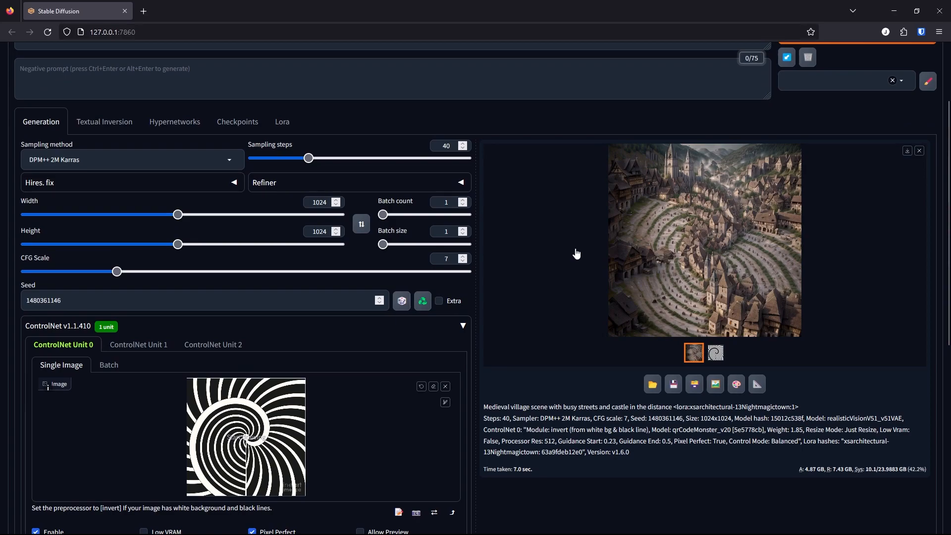
Step: Review the regenerated medieval city with spiraling streets
{"action": "scroll", "scroll_direction": "down", "scroll_amount": 3}
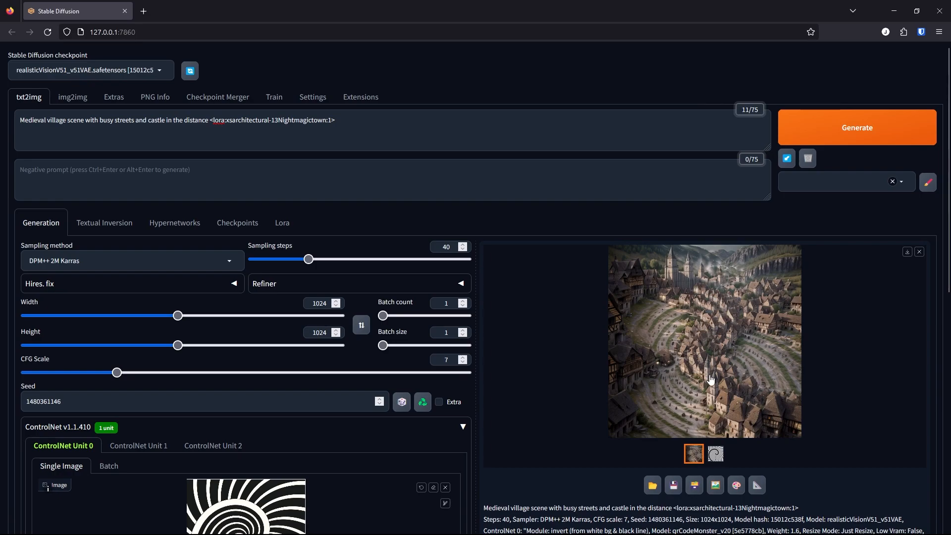
{"action": "mouse_move", "coordinate": [752, 415]}
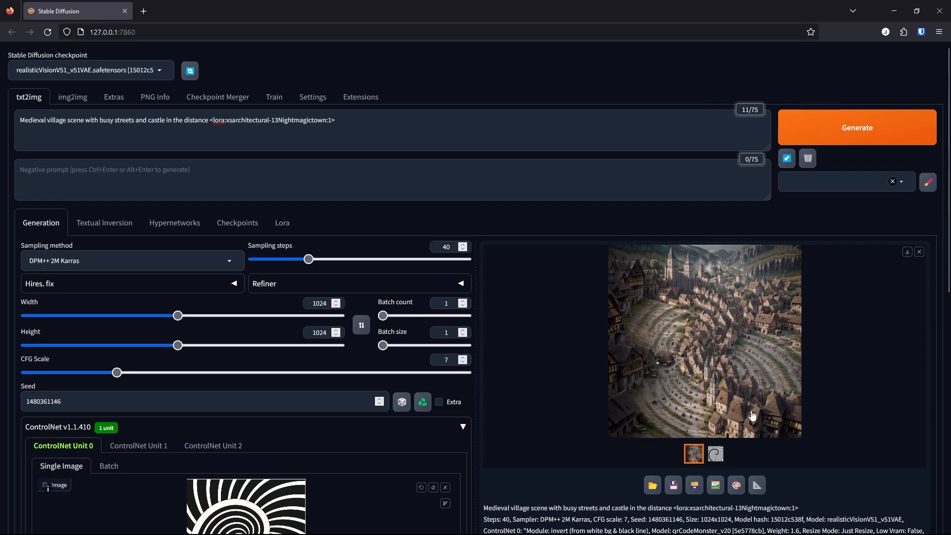
{"action": "scroll", "scroll_direction": "down", "scroll_amount": 3}
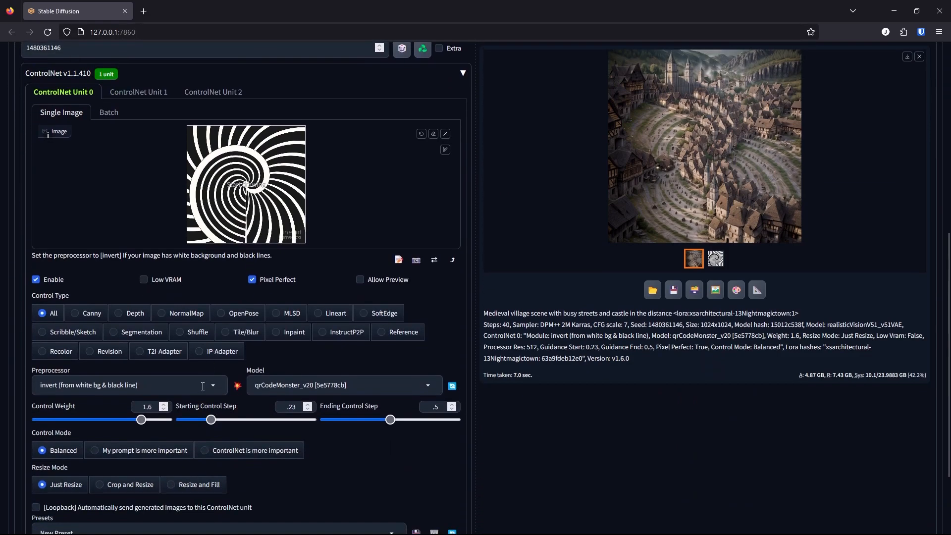
{"action": "left_click", "coordinate": [128, 384]}
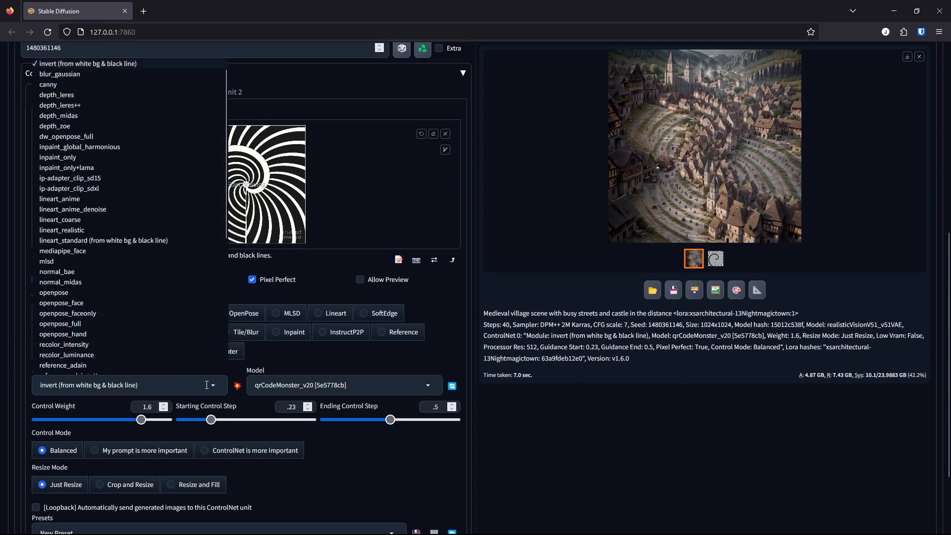
{"action": "mouse_move", "coordinate": [103, 115]}
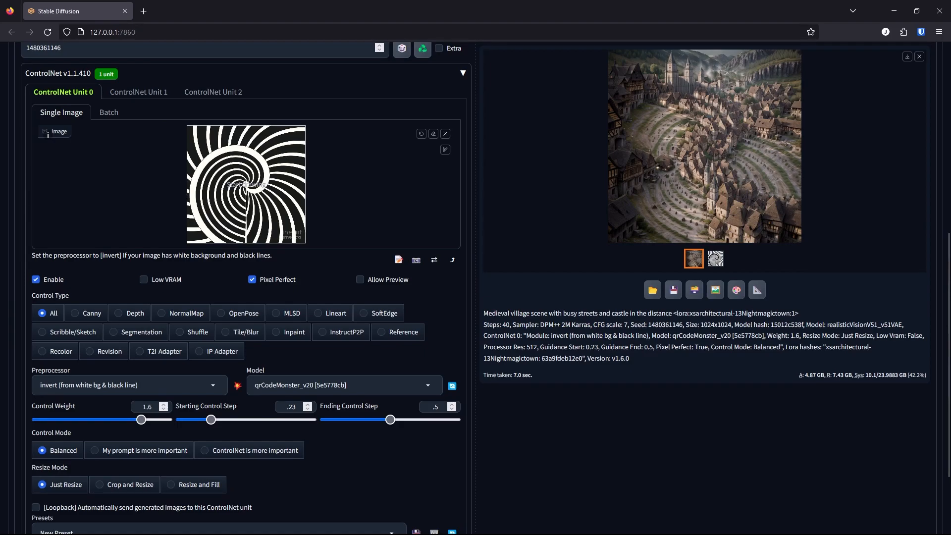
{"action": "mouse_move", "coordinate": [569, 290]}
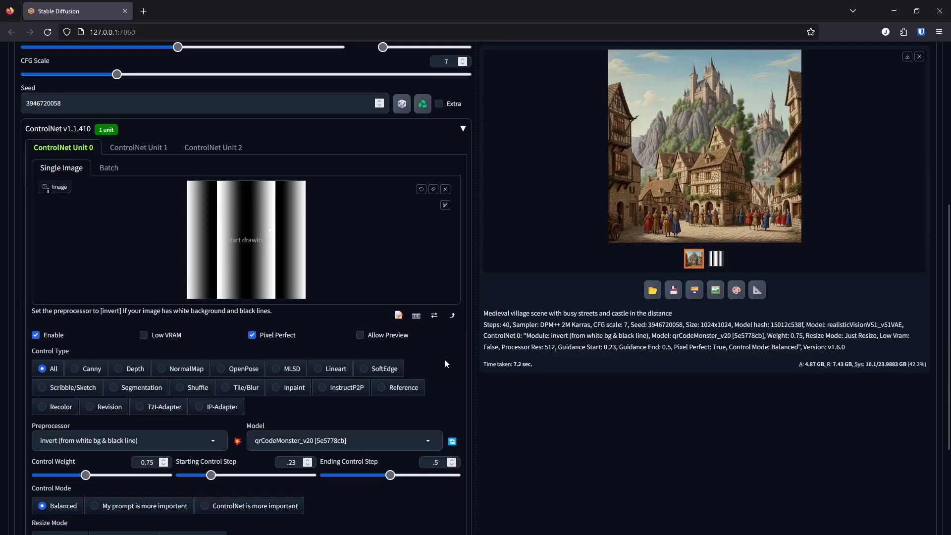
{"action": "mouse_move", "coordinate": [442, 362]}
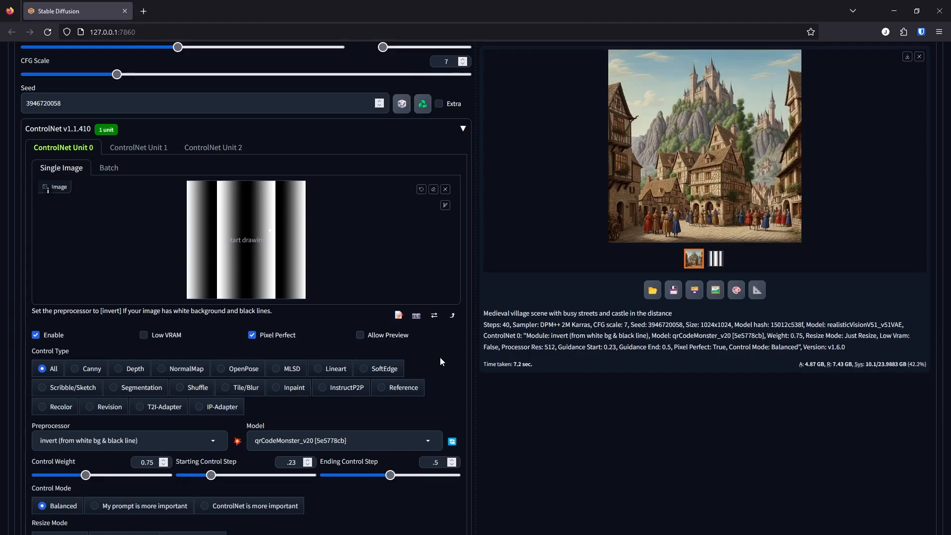
{"action": "mouse_move", "coordinate": [142, 485]}
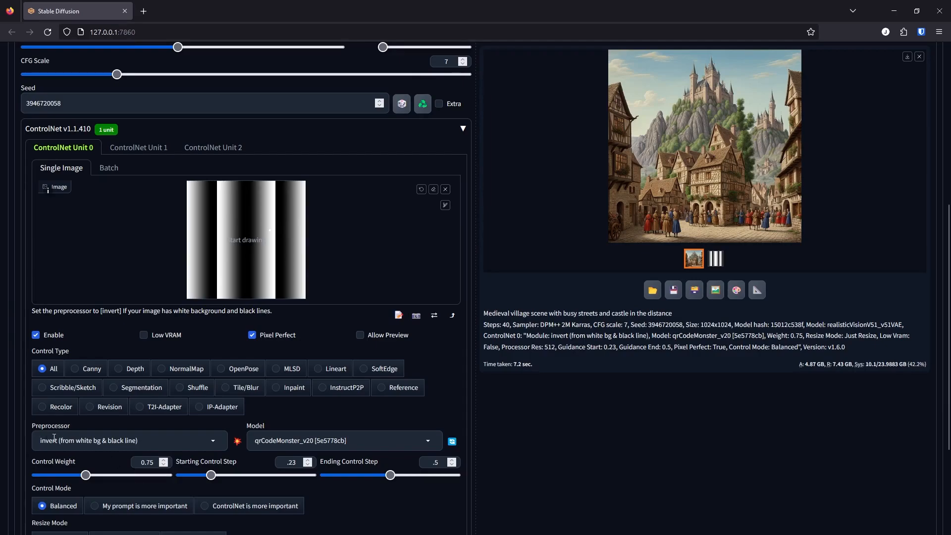
Step: Set the ControlNet preprocessor to 'none' so the stripes mask is used as-is
{"action": "left_click", "coordinate": [127, 440]}
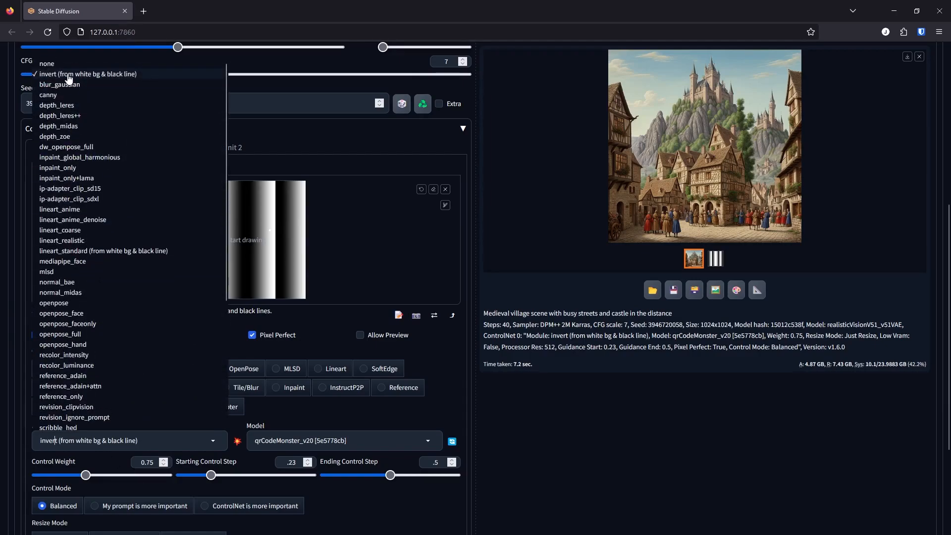
{"action": "left_click", "coordinate": [47, 63]}
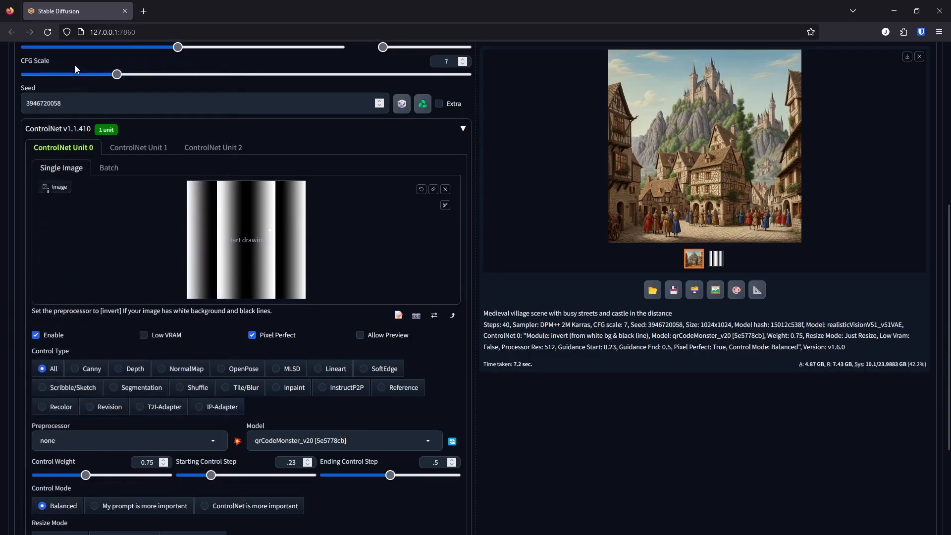
{"action": "mouse_move", "coordinate": [83, 431]}
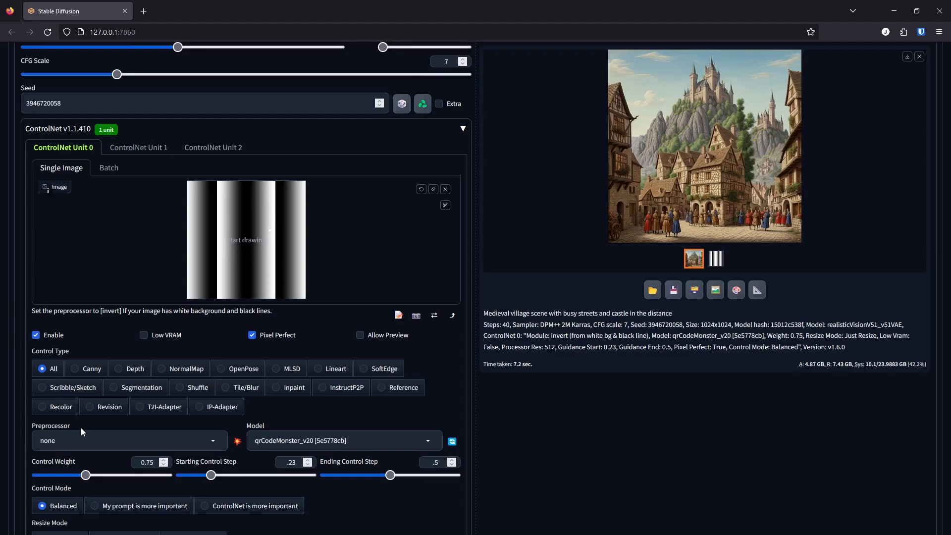
{"action": "mouse_move", "coordinate": [753, 201]}
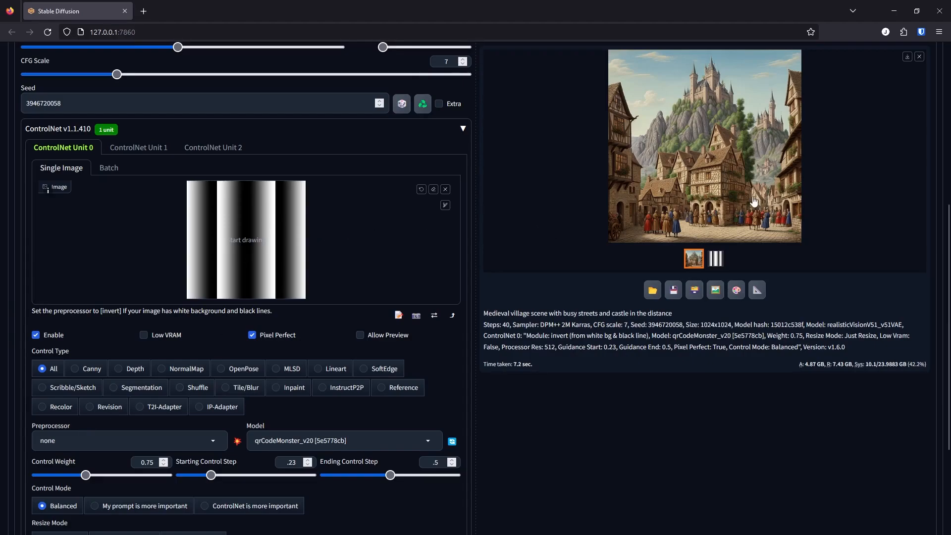
{"action": "mouse_move", "coordinate": [646, 231]}
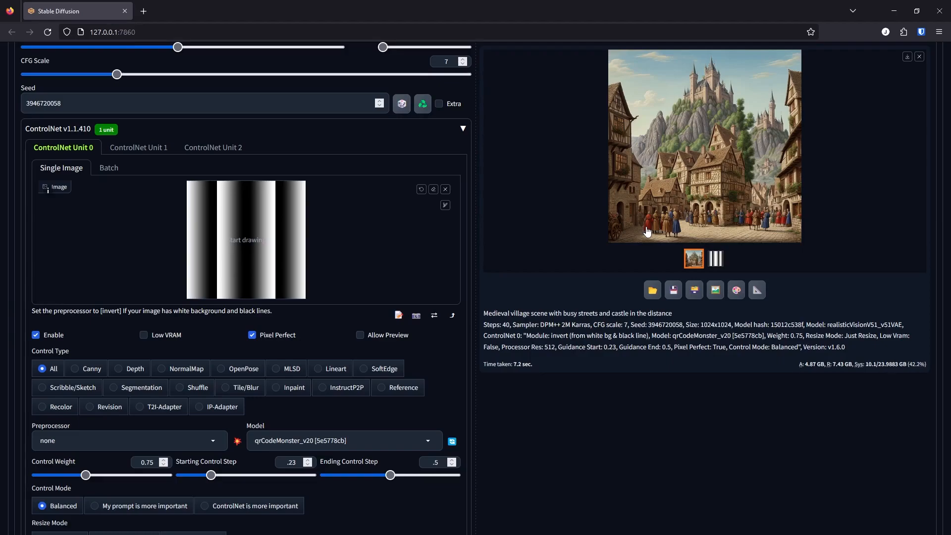
{"action": "mouse_move", "coordinate": [344, 230]}
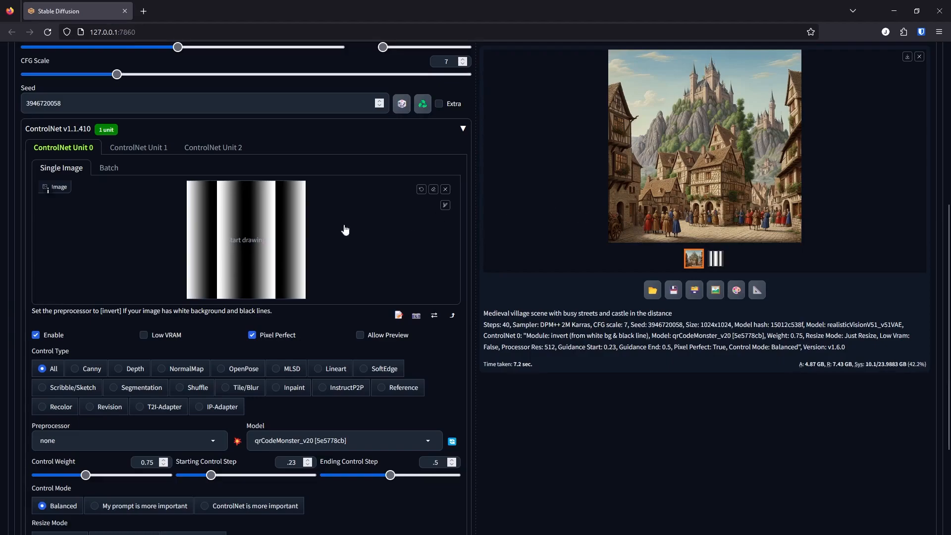